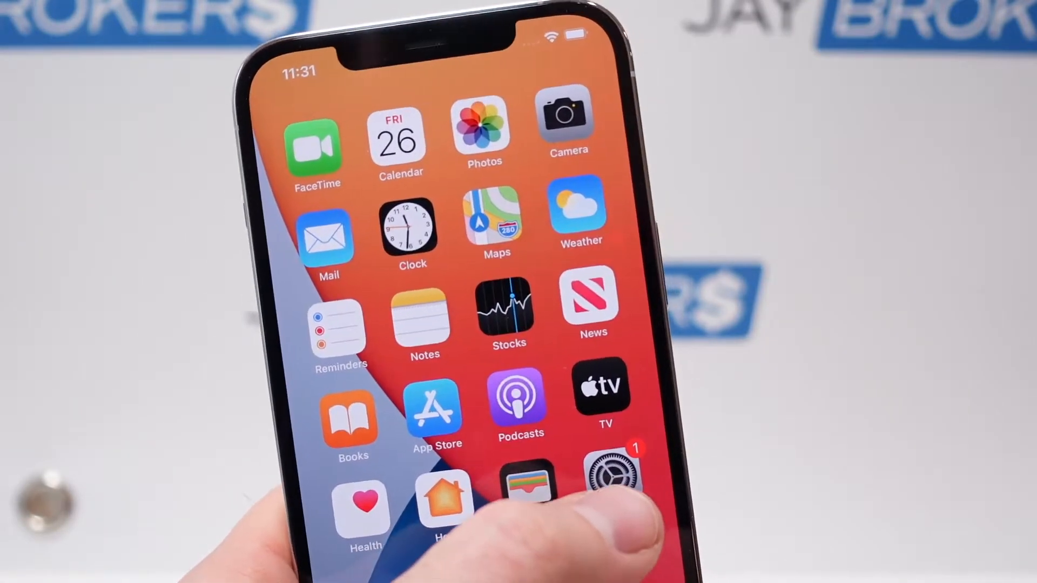
Start Erase All Content and Settings under General > Reset, then cancel the upload warning
left_click(615, 479)
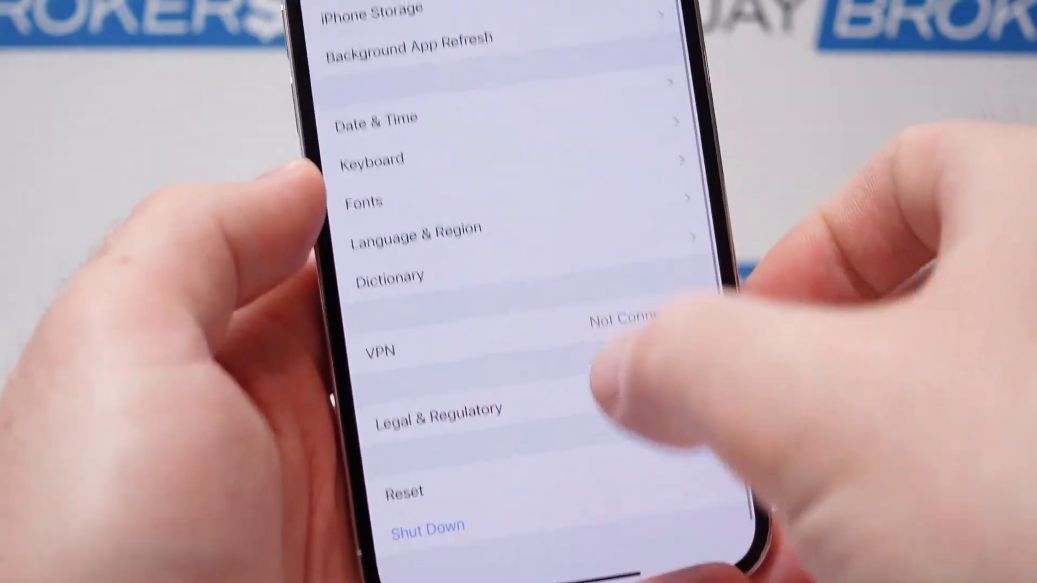
left_click(404, 491)
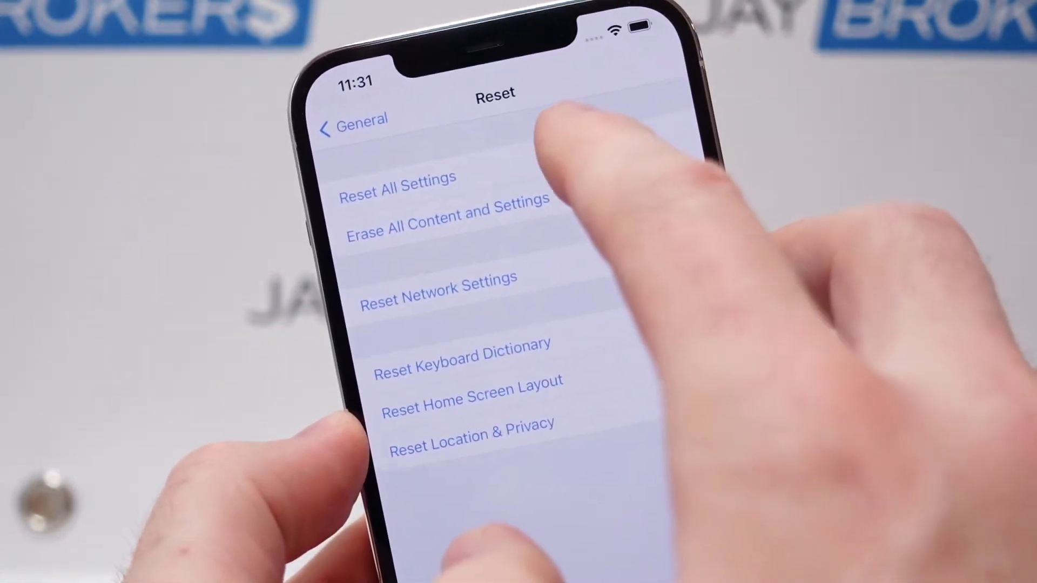
left_click(444, 209)
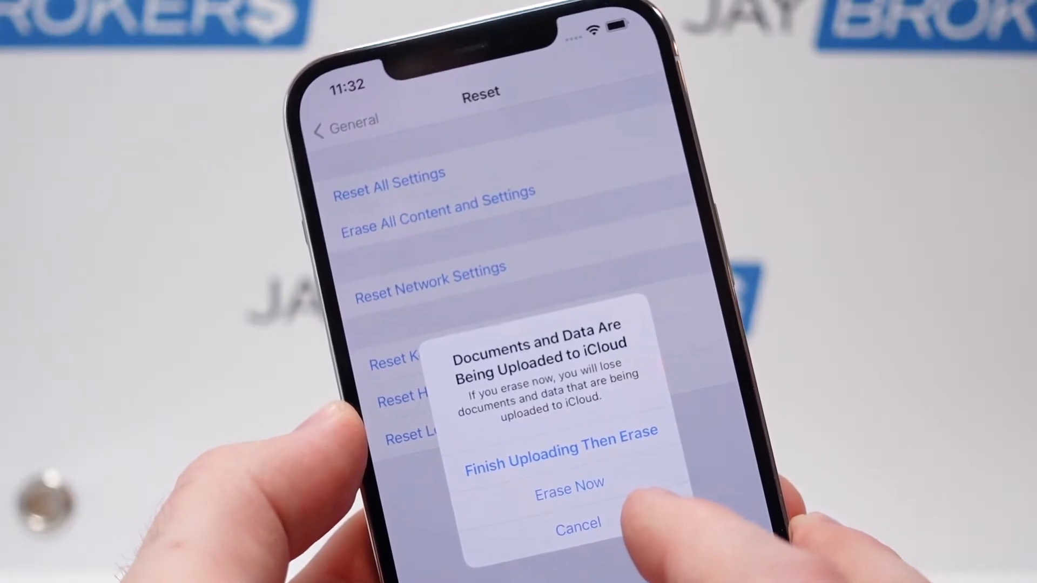
left_click(577, 529)
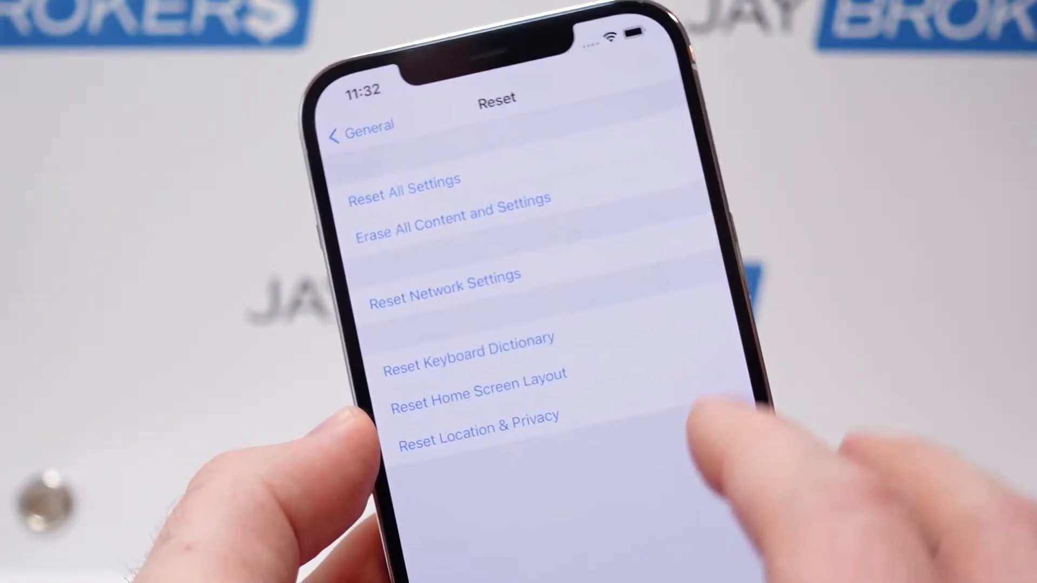
left_click(360, 127)
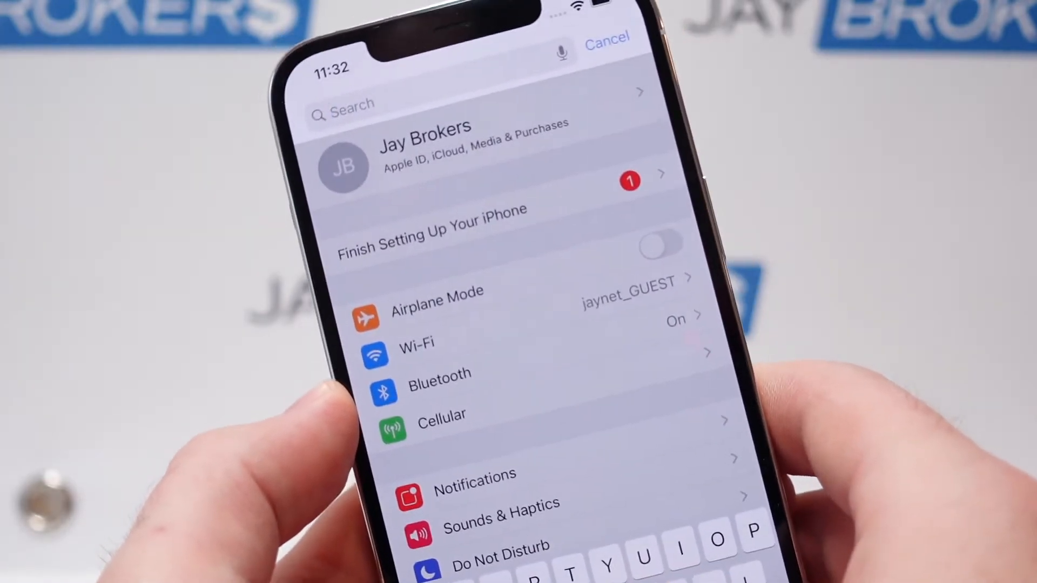
Search Settings for 'Fin' and open the Find My iPhone result
type("Find")
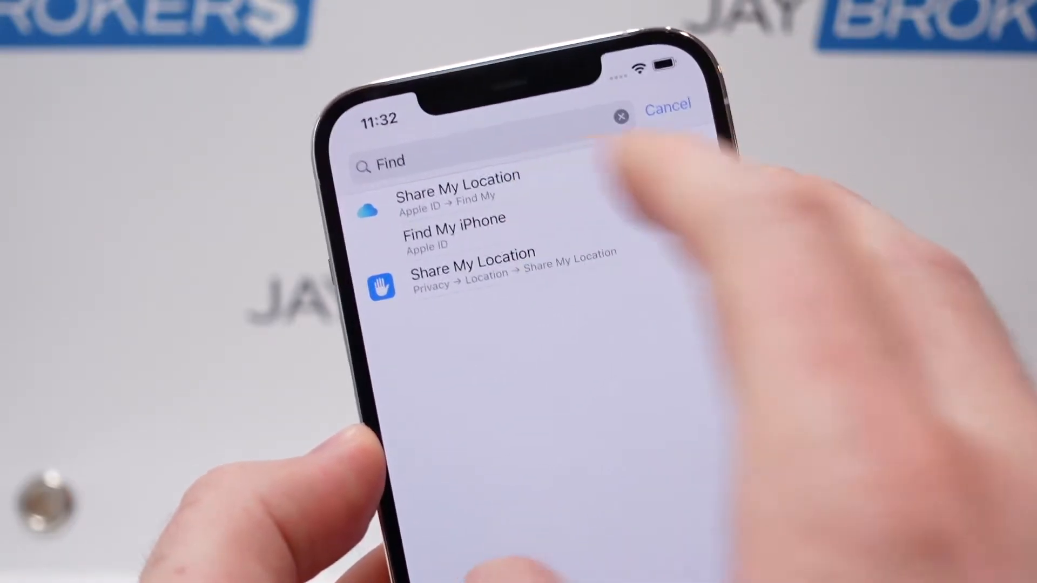
left_click(452, 229)
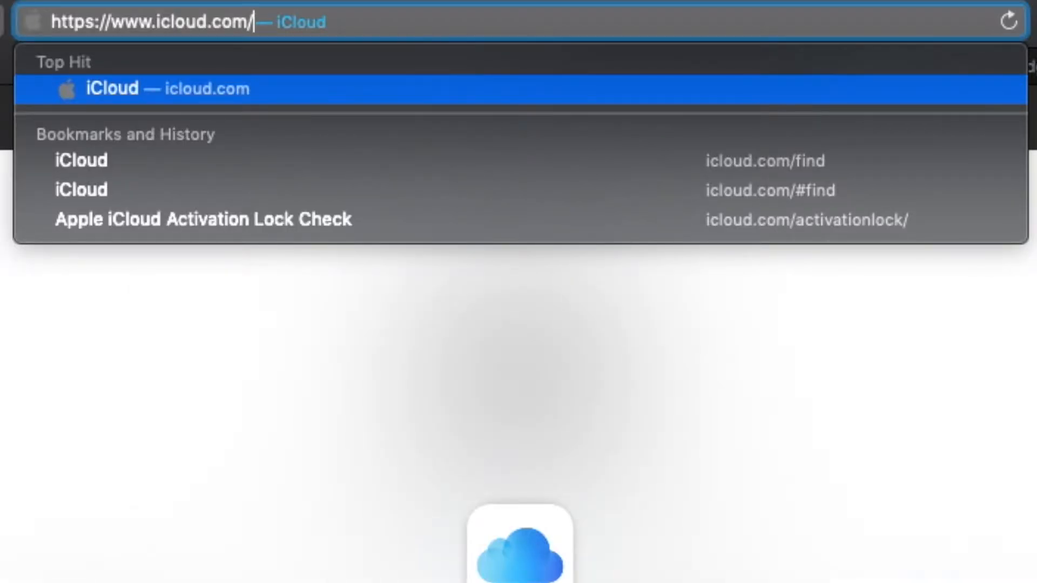
Go to icloud.com/find and sign in with the Apple ID password
type("find")
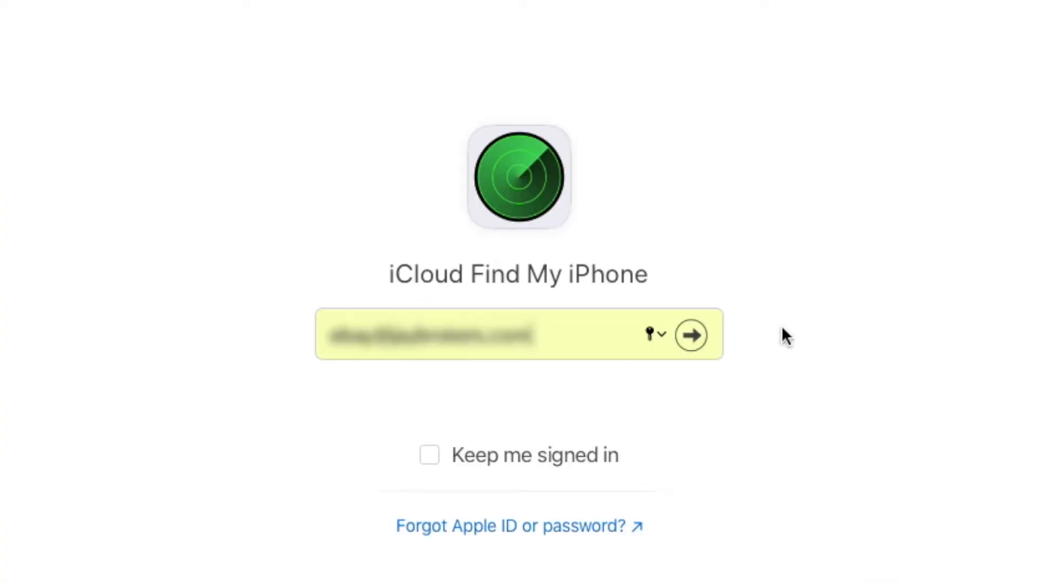
type("password")
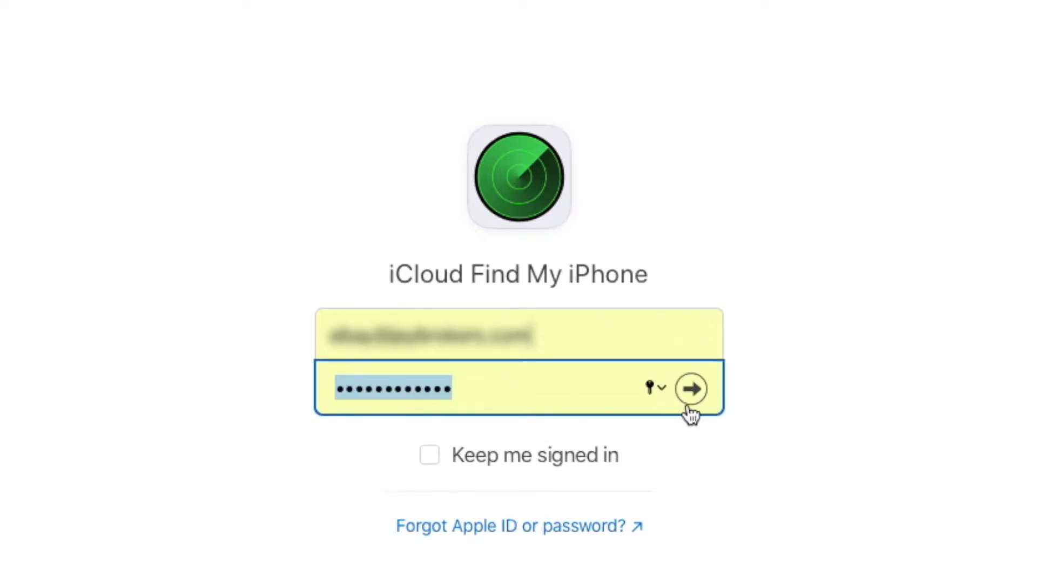
left_click(691, 389)
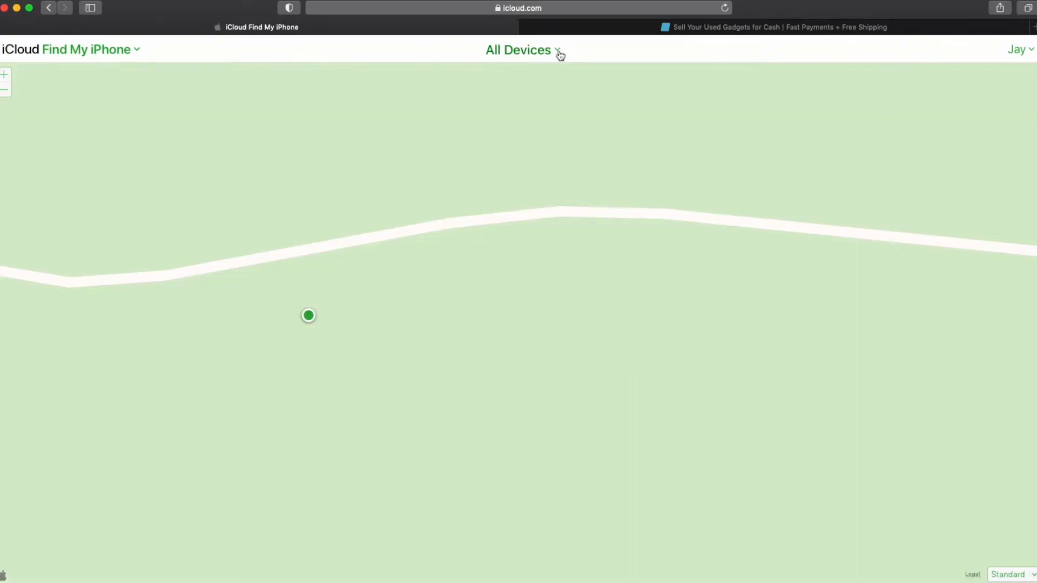
Pick the iPhone from the All Devices dropdown
left_click(518, 50)
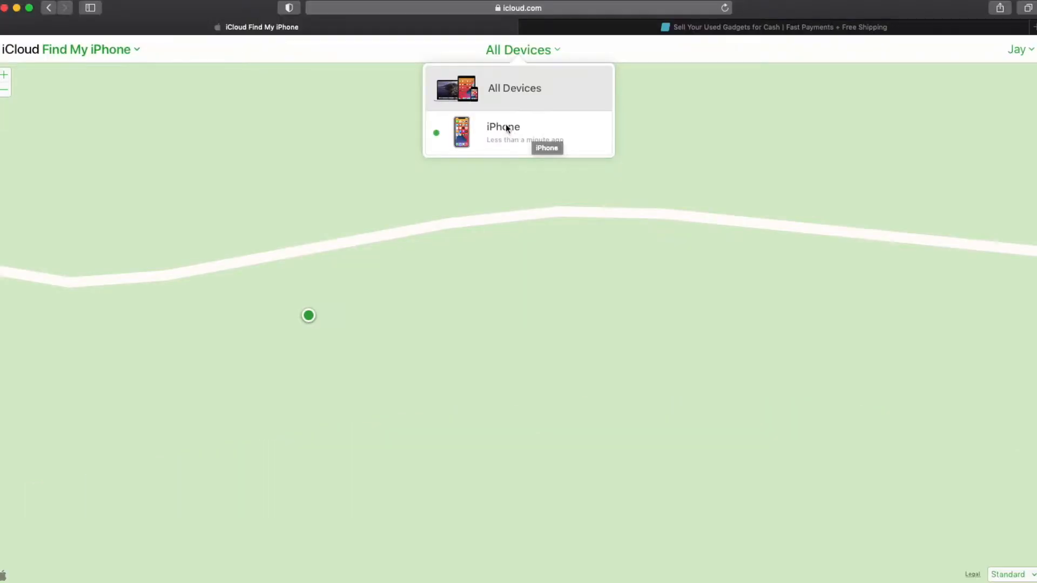
left_click(503, 131)
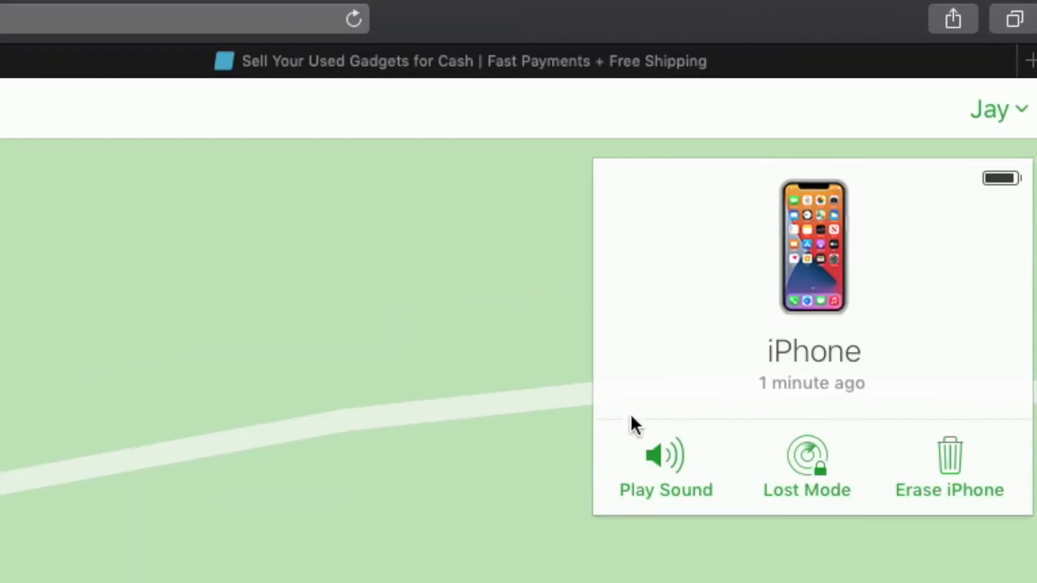
mouse_move(762, 524)
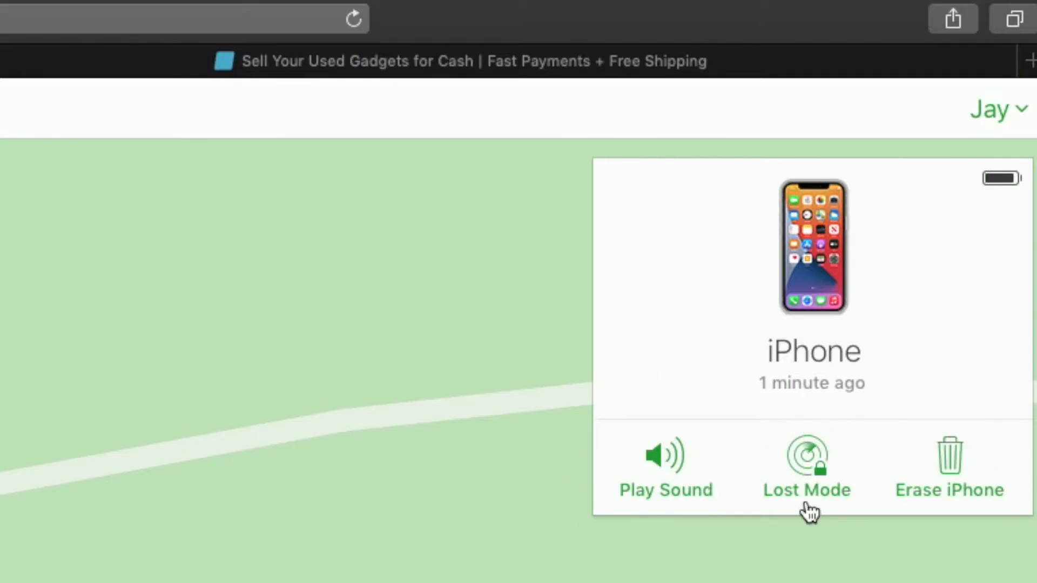
mouse_move(951, 508)
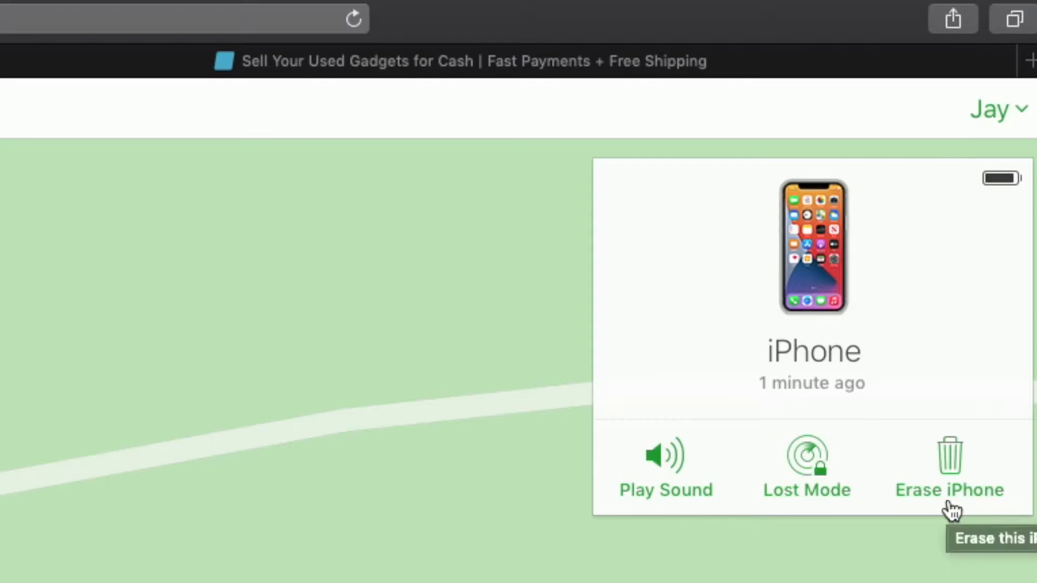
mouse_move(889, 530)
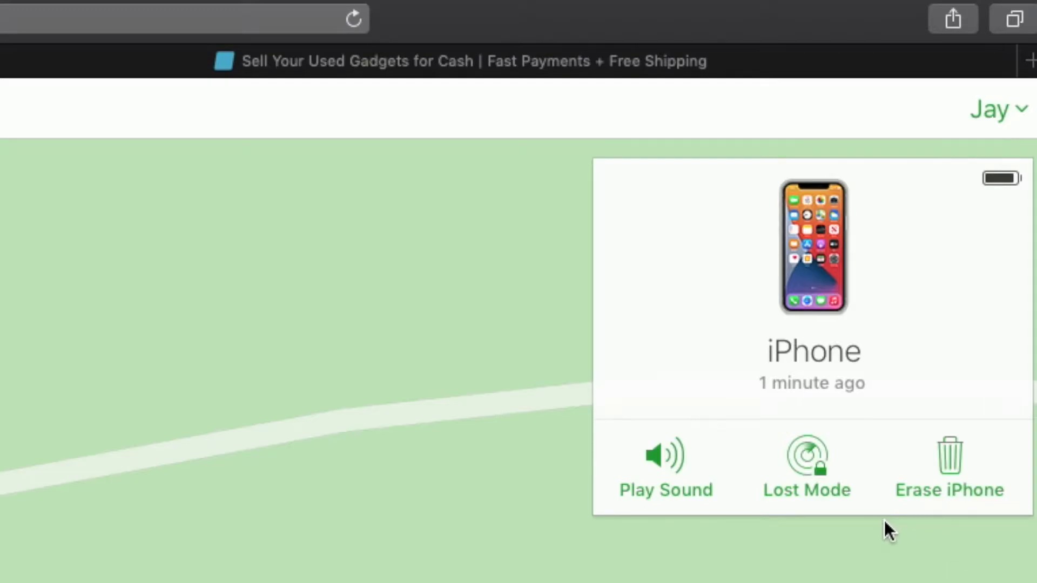
mouse_move(952, 494)
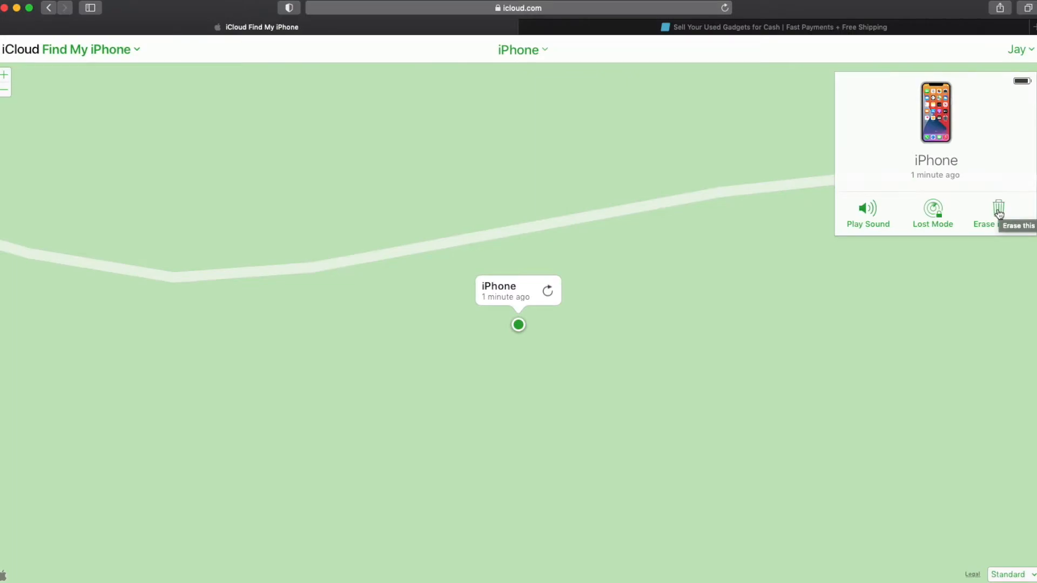
left_click(998, 210)
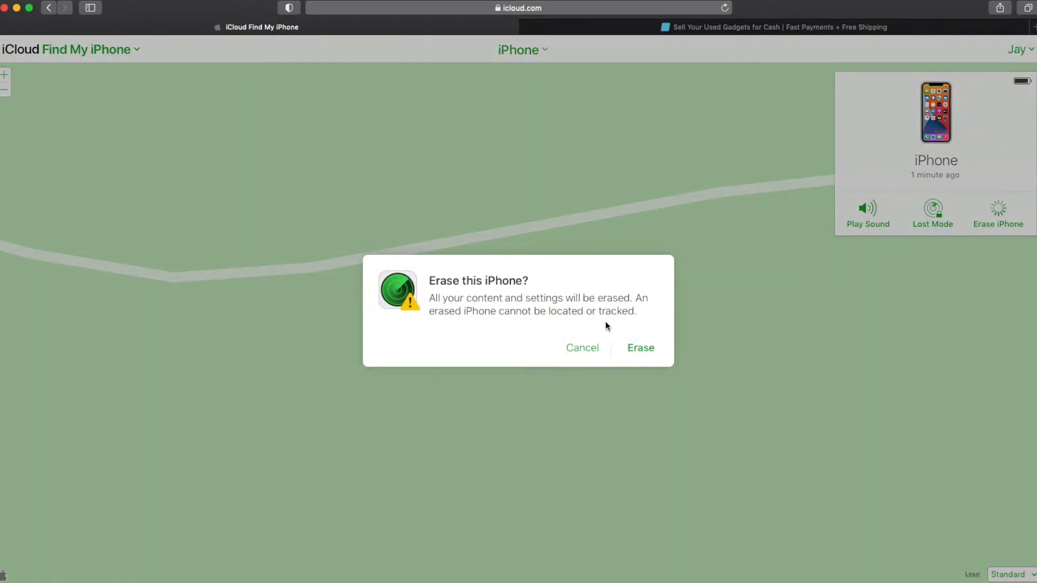
left_click(638, 348)
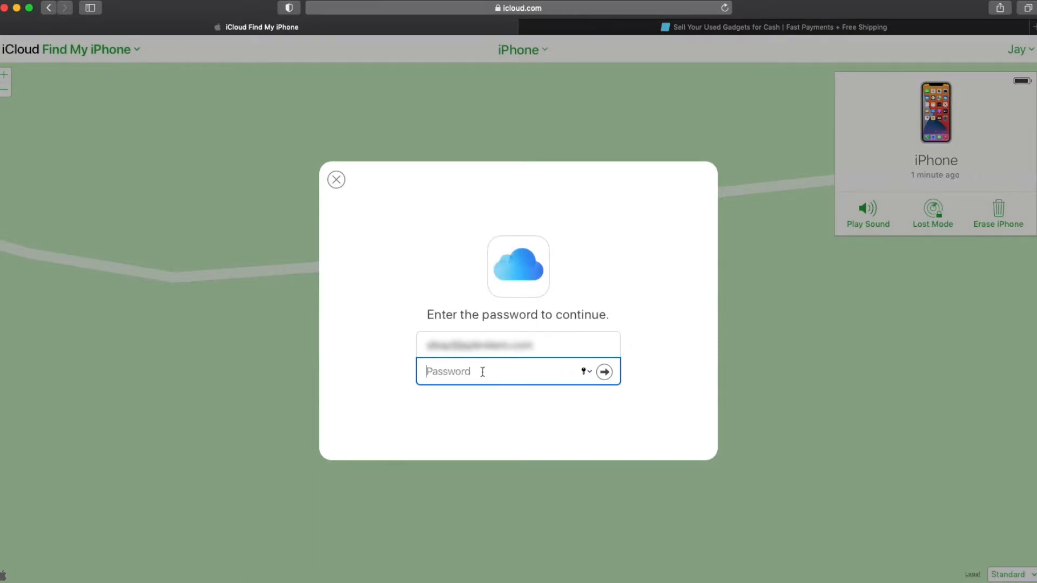
left_click(603, 372)
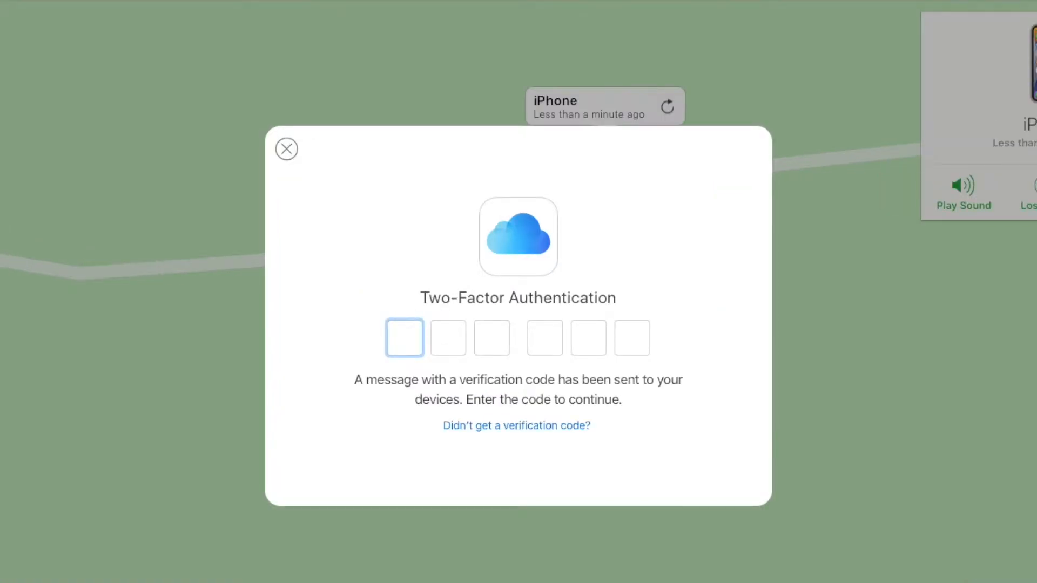
mouse_move(435, 371)
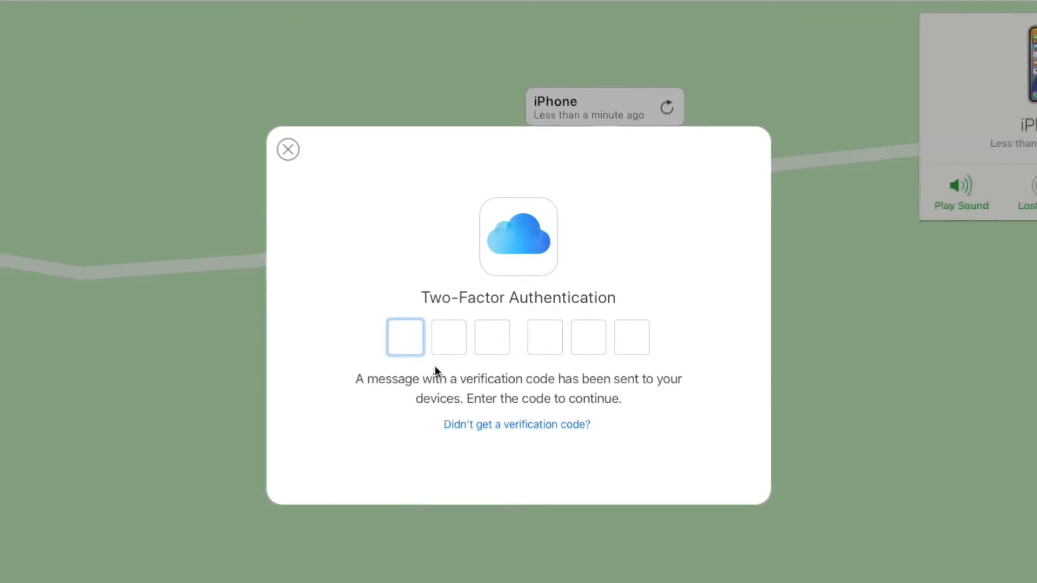
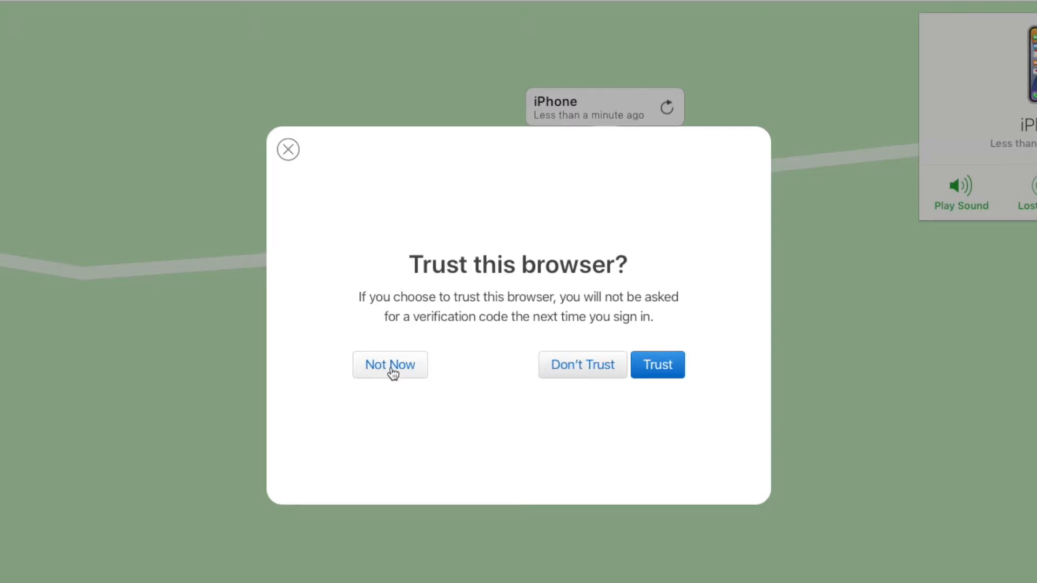
left_click(389, 364)
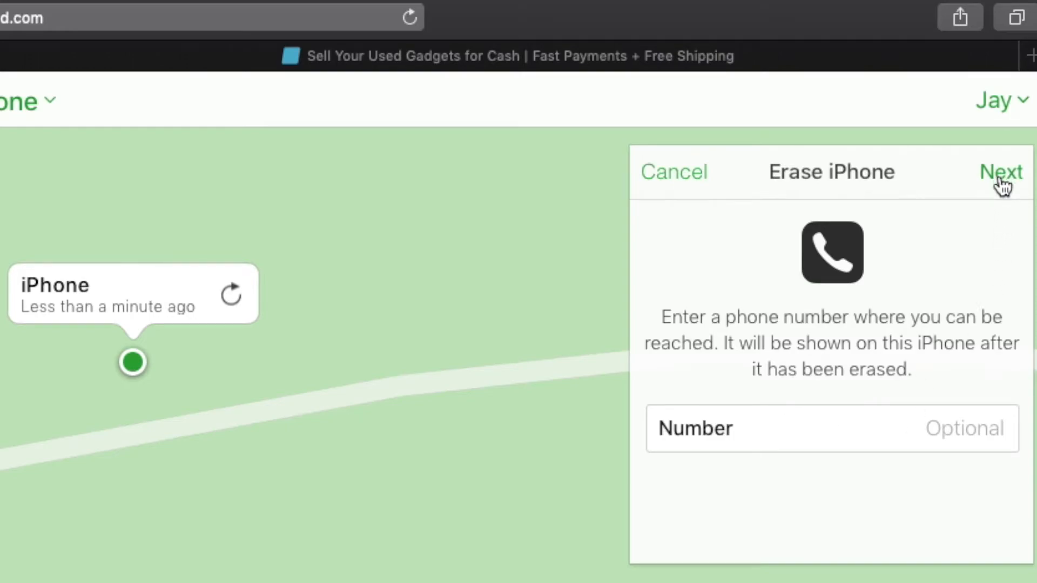
Skip the contact phone number and message to confirm the iPhone erase
left_click(1001, 171)
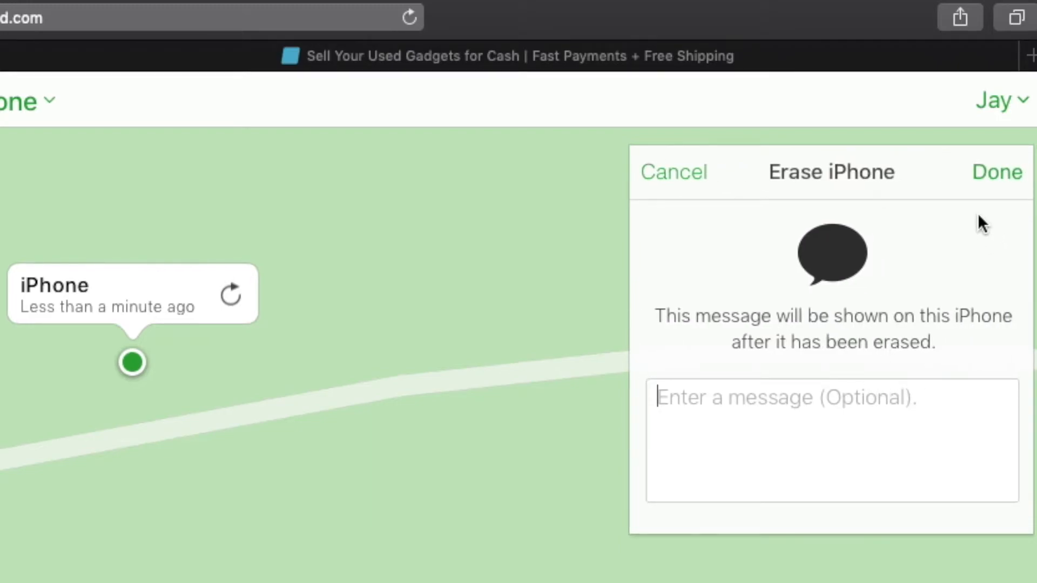
mouse_move(972, 221)
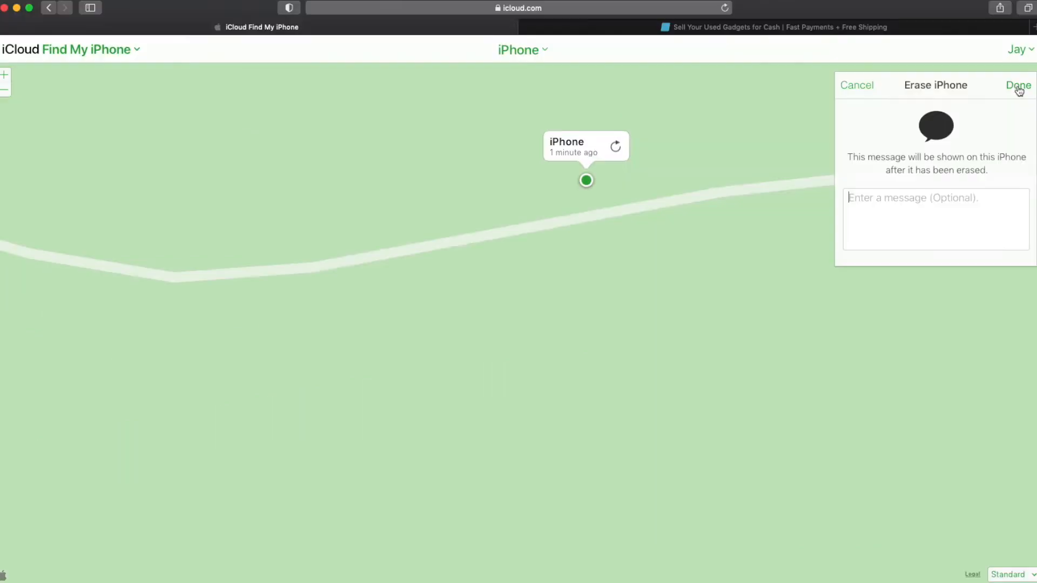
left_click(856, 85)
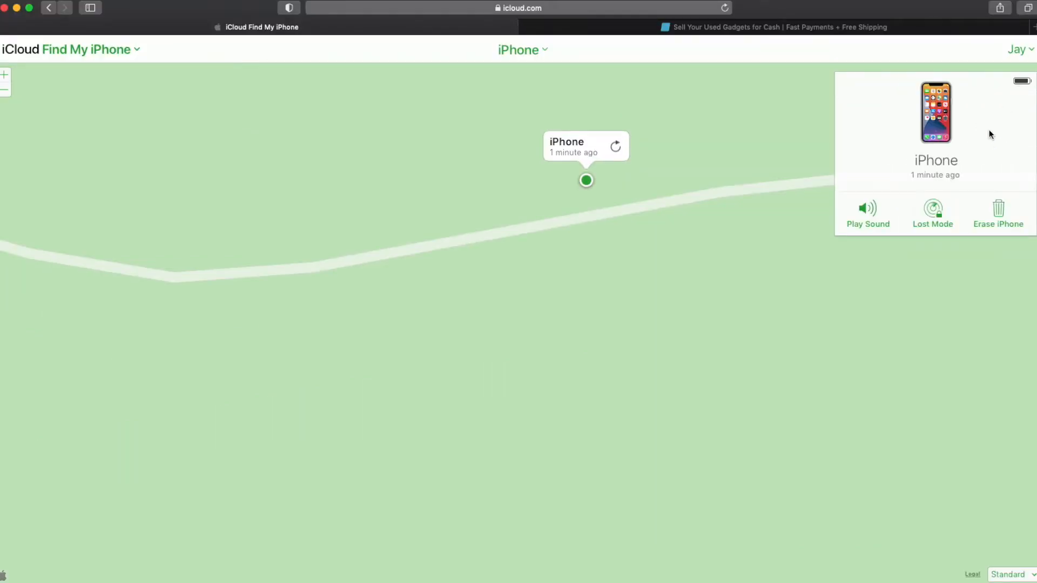
left_click(998, 212)
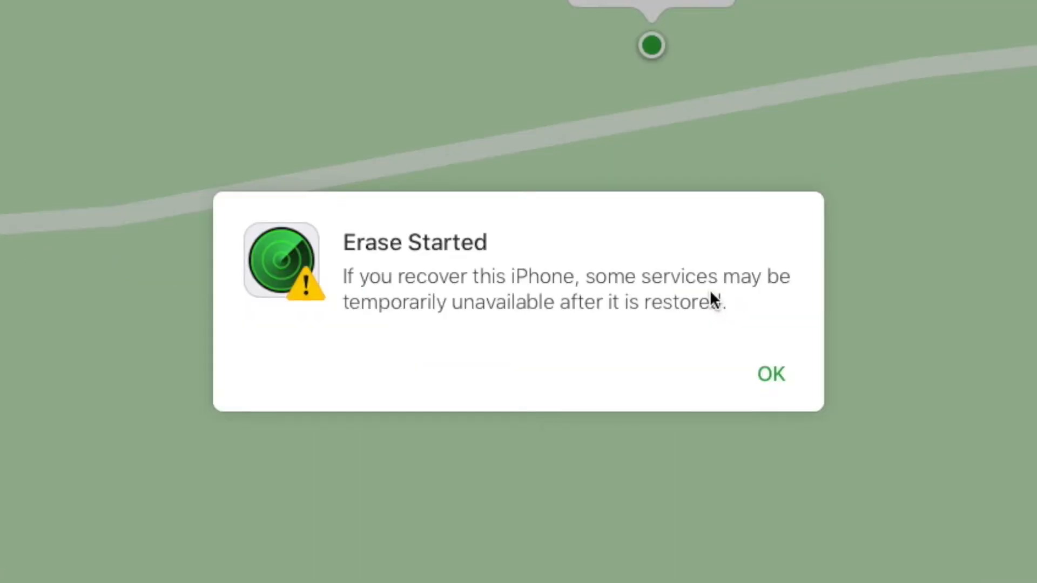
mouse_move(749, 360)
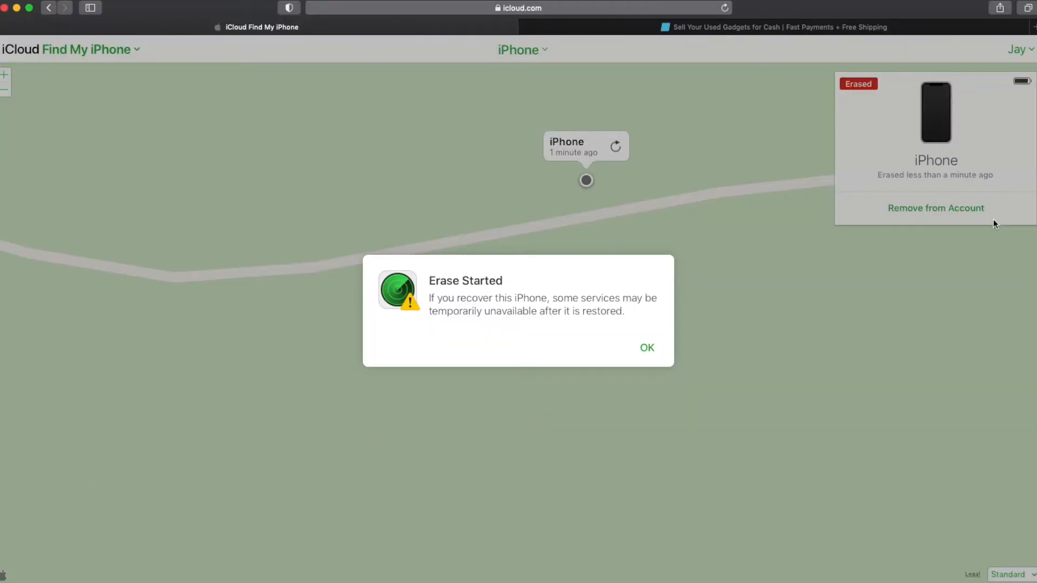
Dismiss the Erase Started alert with OK
left_click(645, 347)
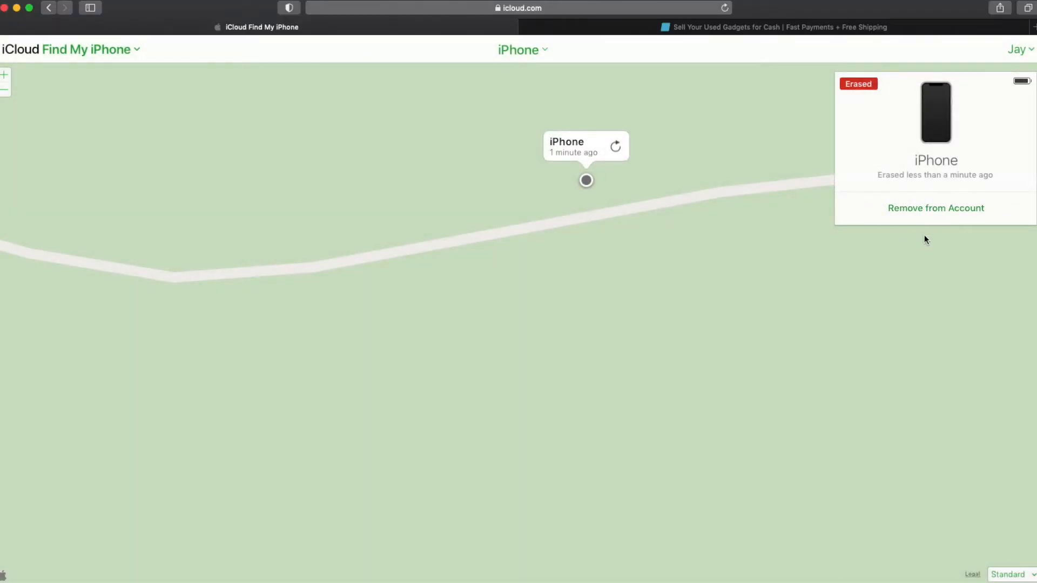
mouse_move(991, 206)
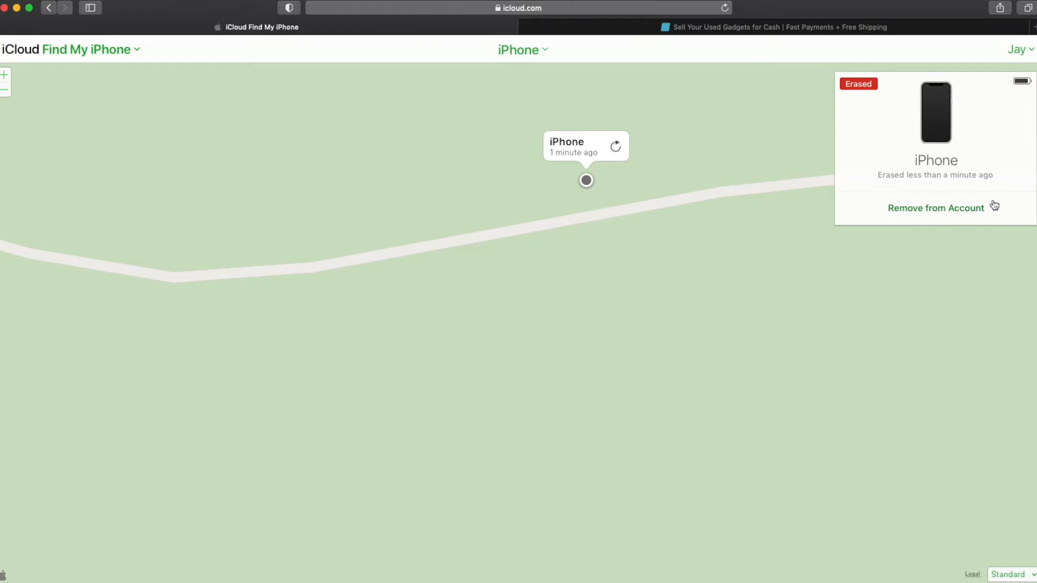
mouse_move(995, 216)
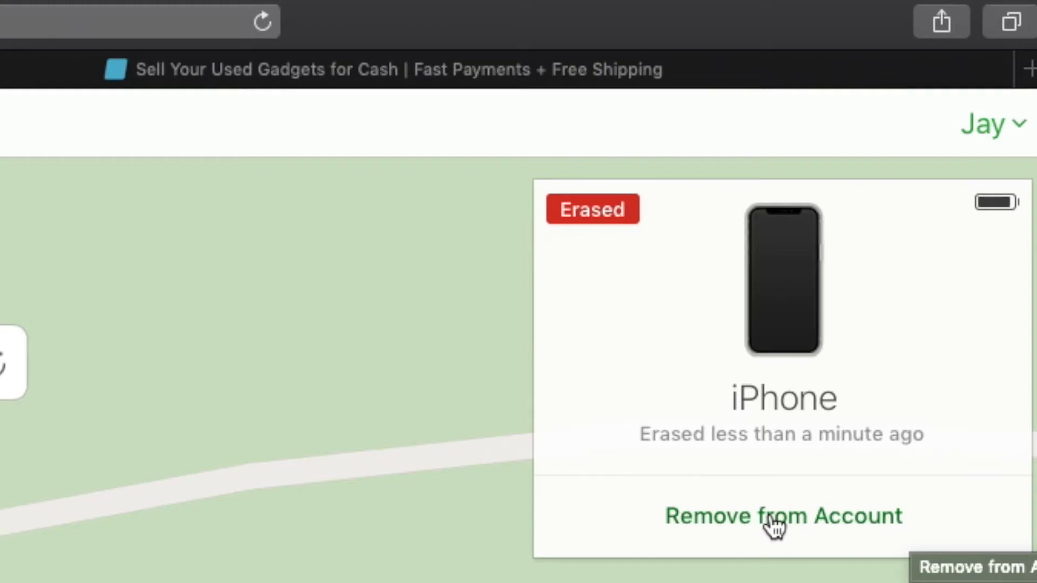
Remove the erased iPhone from the account and confirm the removal
left_click(783, 516)
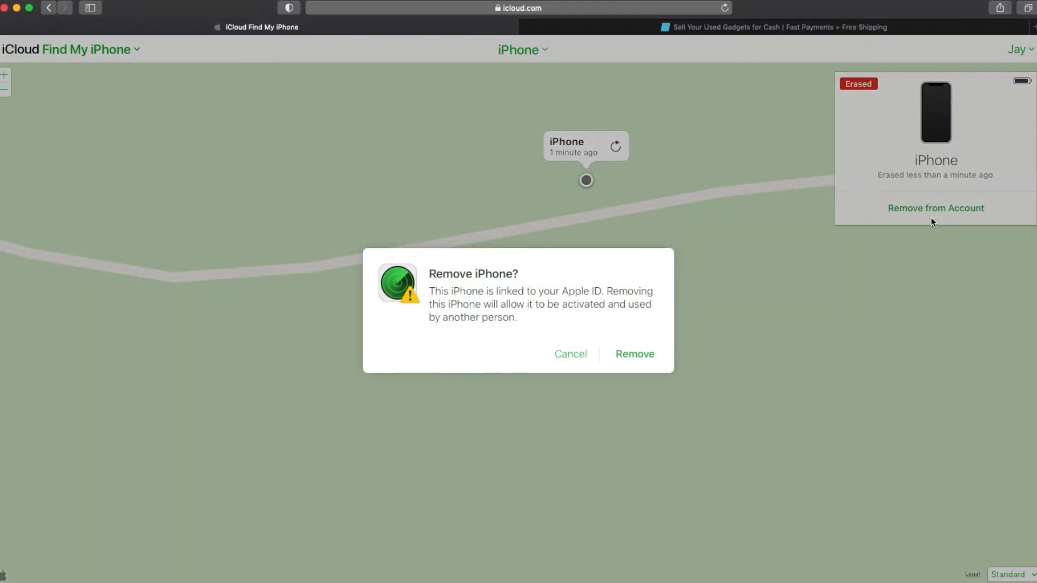
mouse_move(804, 242)
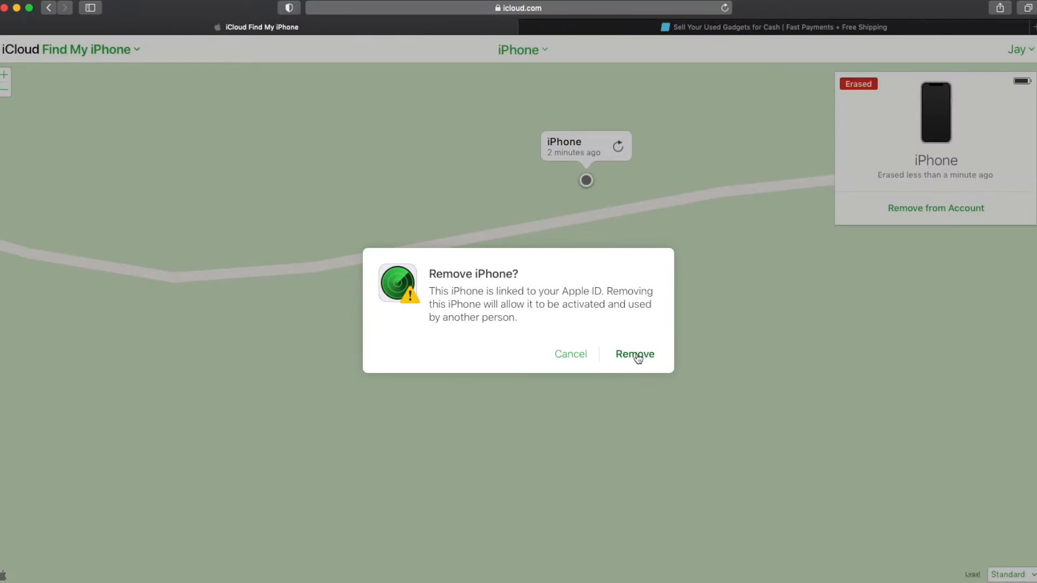
left_click(633, 354)
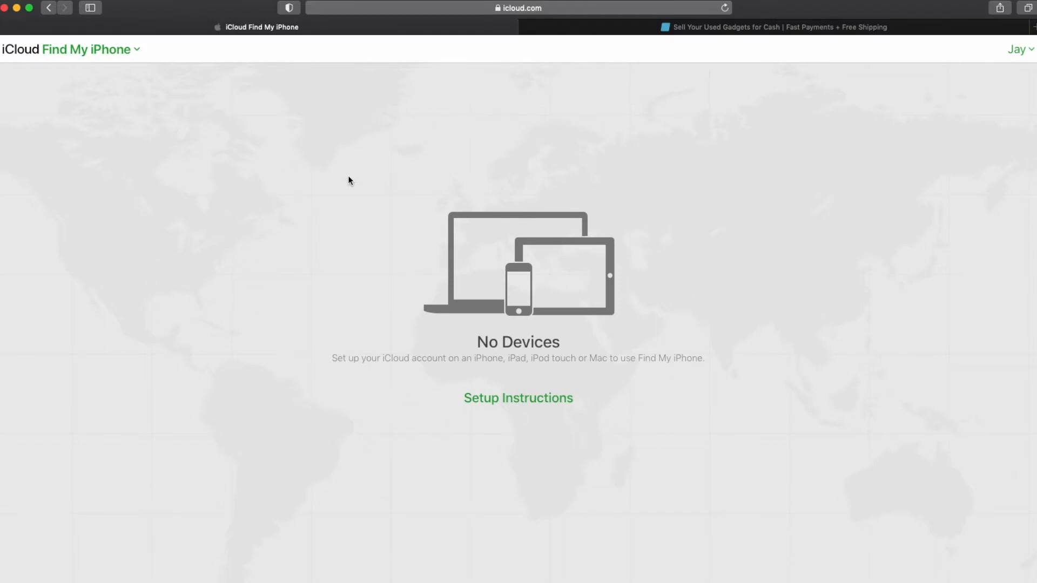
mouse_move(545, 127)
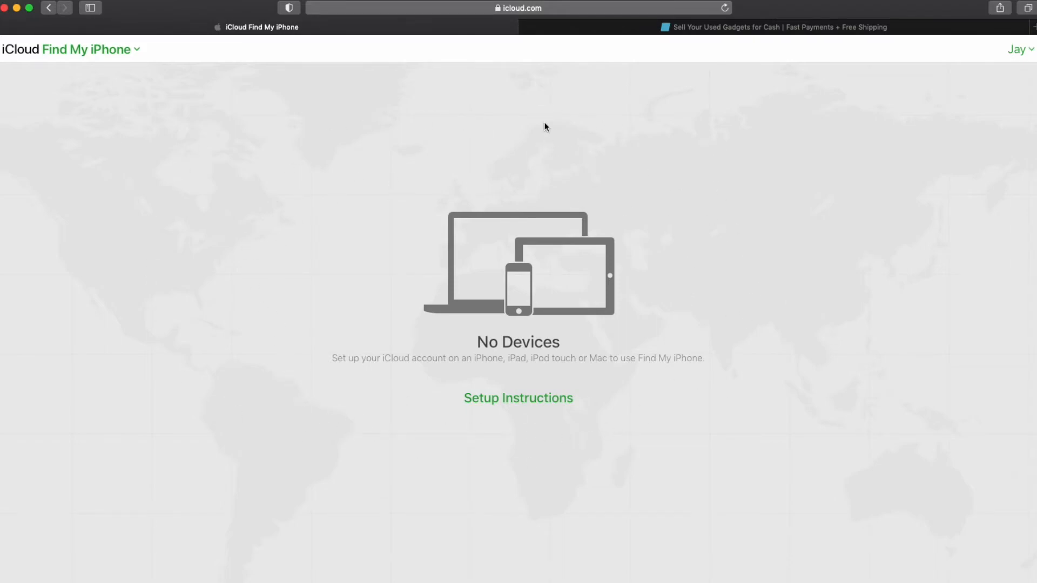
mouse_move(520, 64)
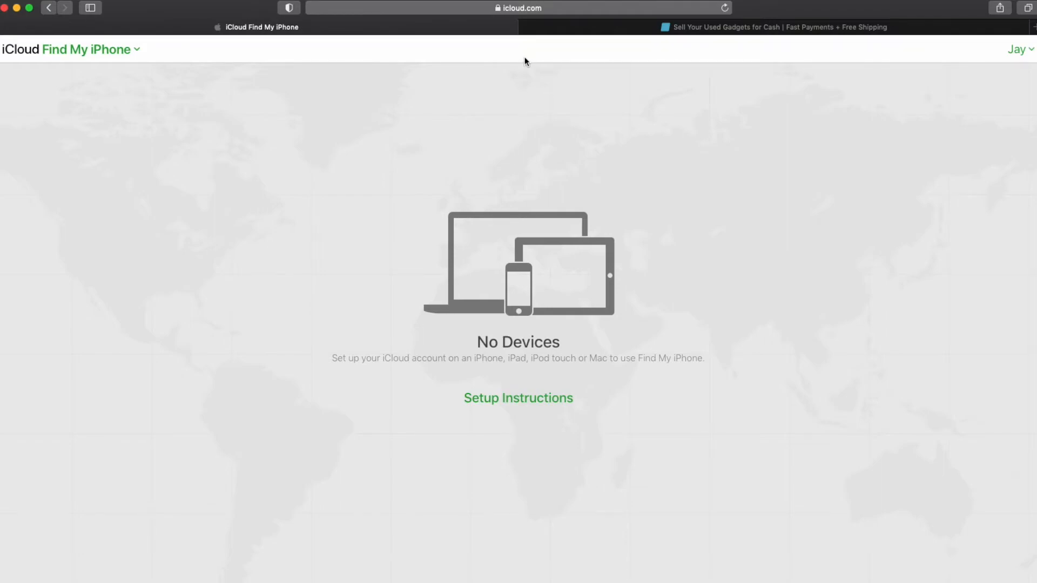
mouse_move(559, 79)
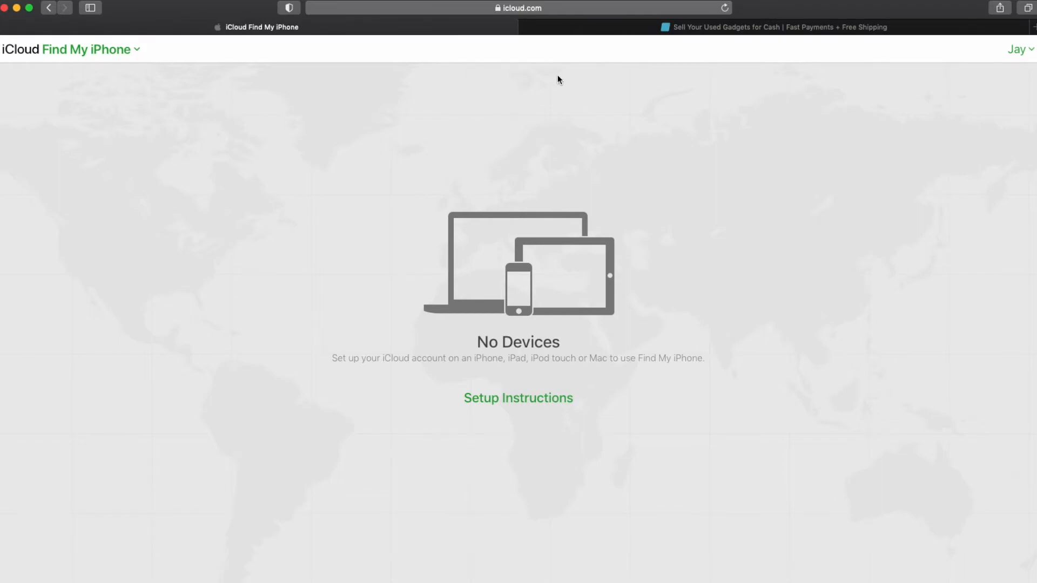
mouse_move(561, 91)
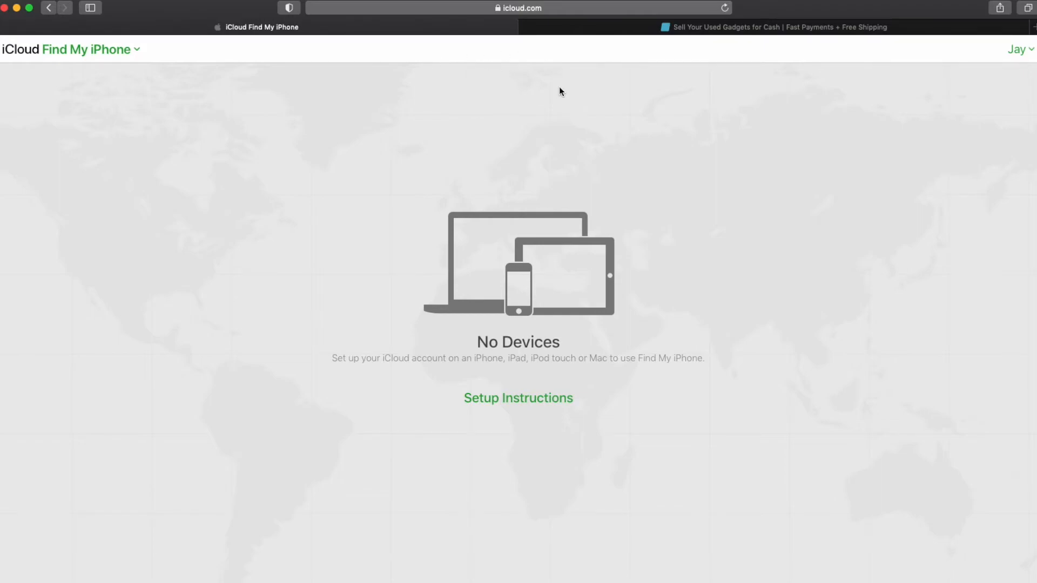
mouse_move(300, 217)
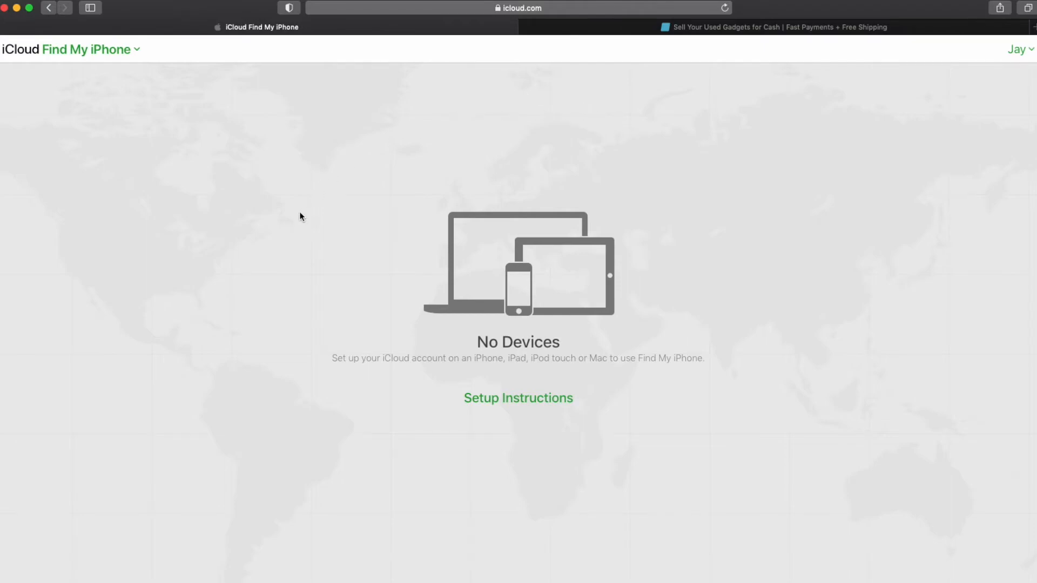
mouse_move(602, 185)
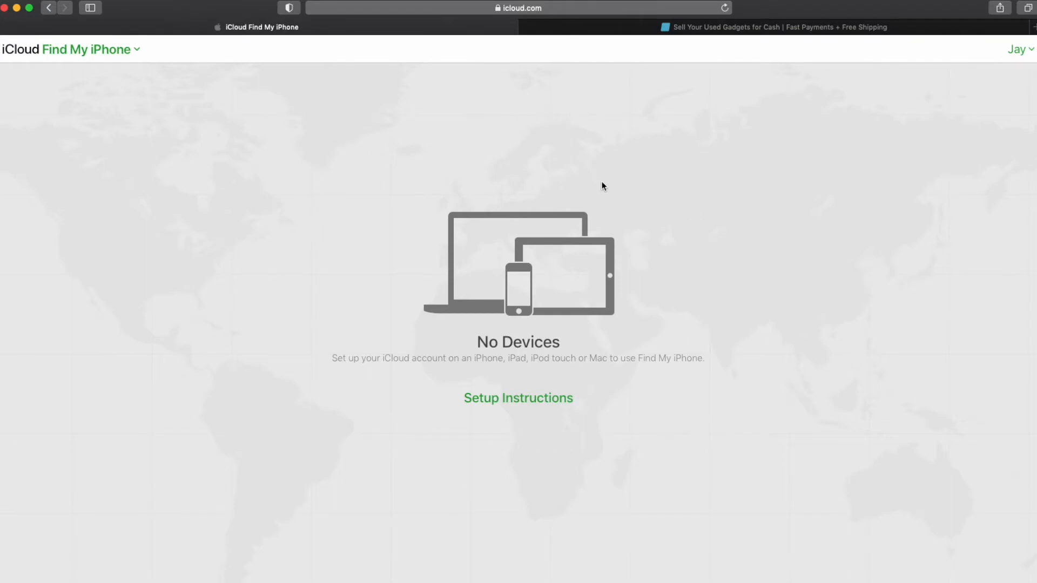
Open iCloud Settings from the account menu and view the iPhone under My Devices
left_click(1019, 49)
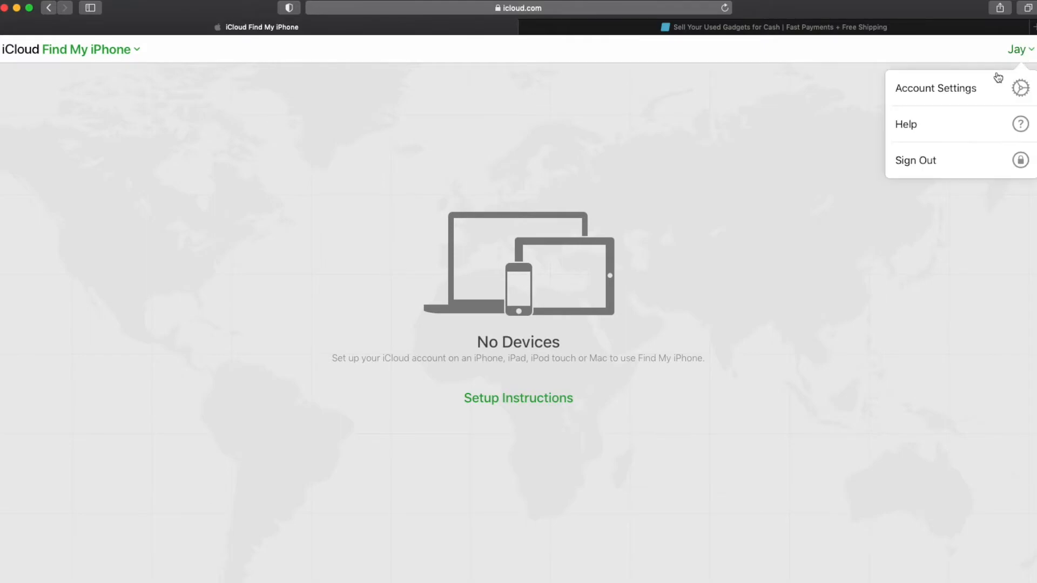
mouse_move(951, 91)
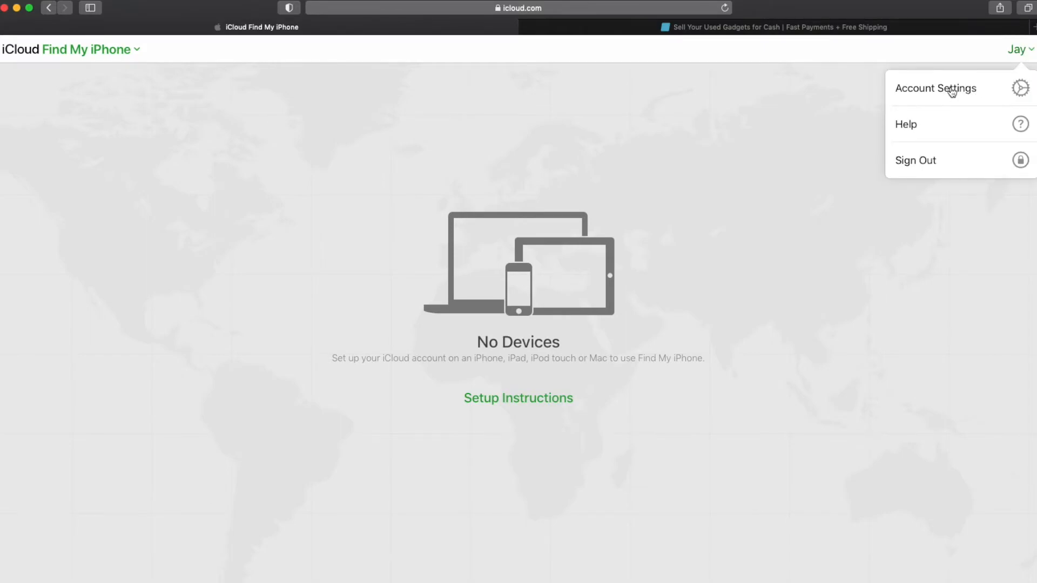
left_click(936, 88)
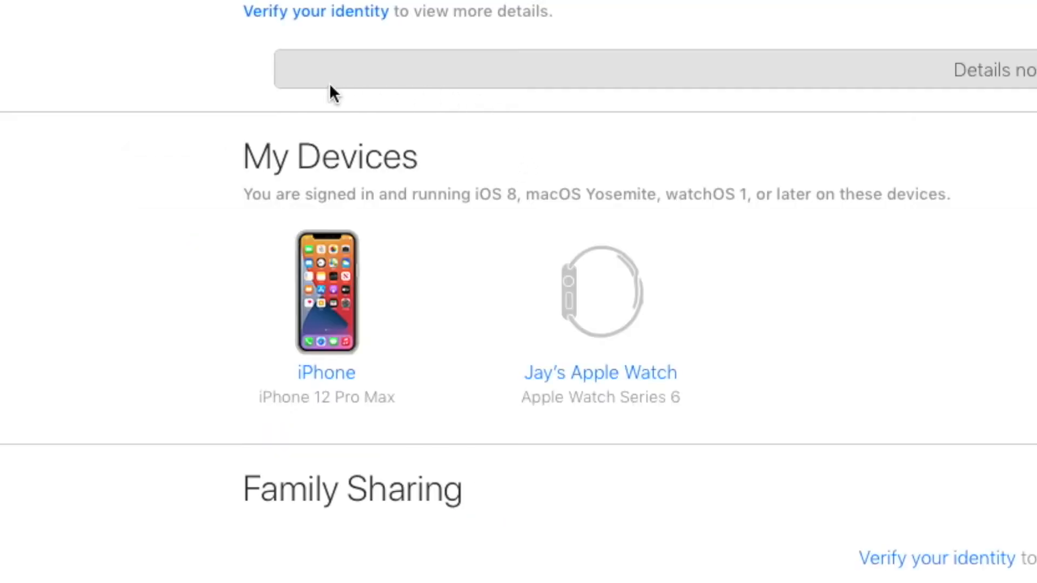
mouse_move(780, 222)
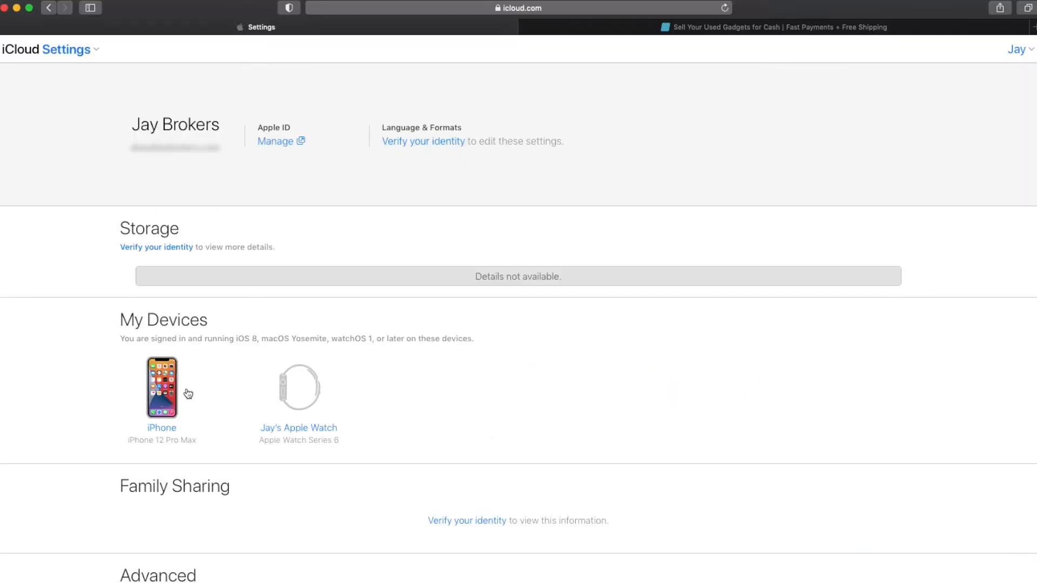
left_click(162, 388)
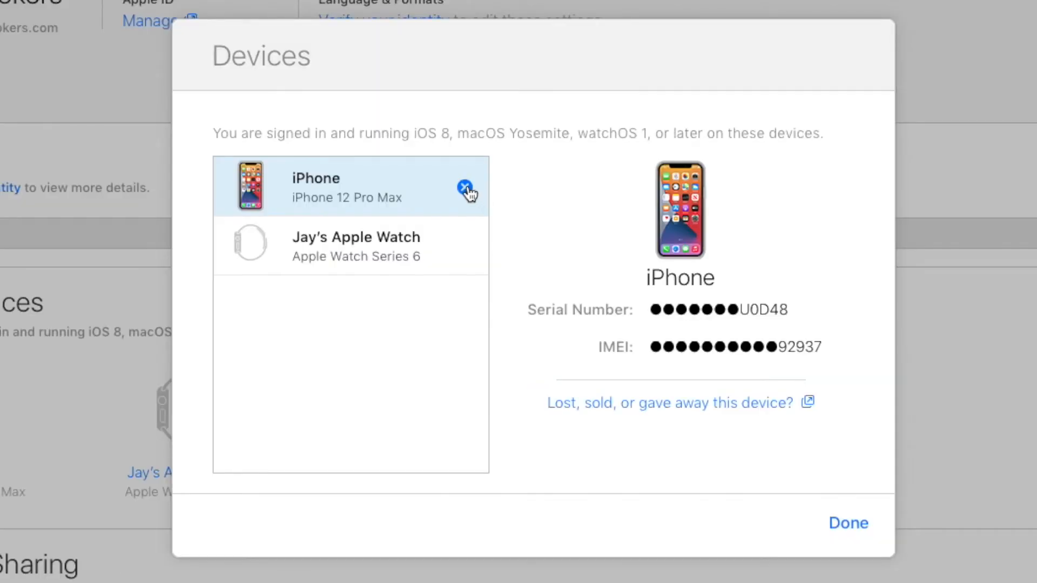
mouse_move(465, 185)
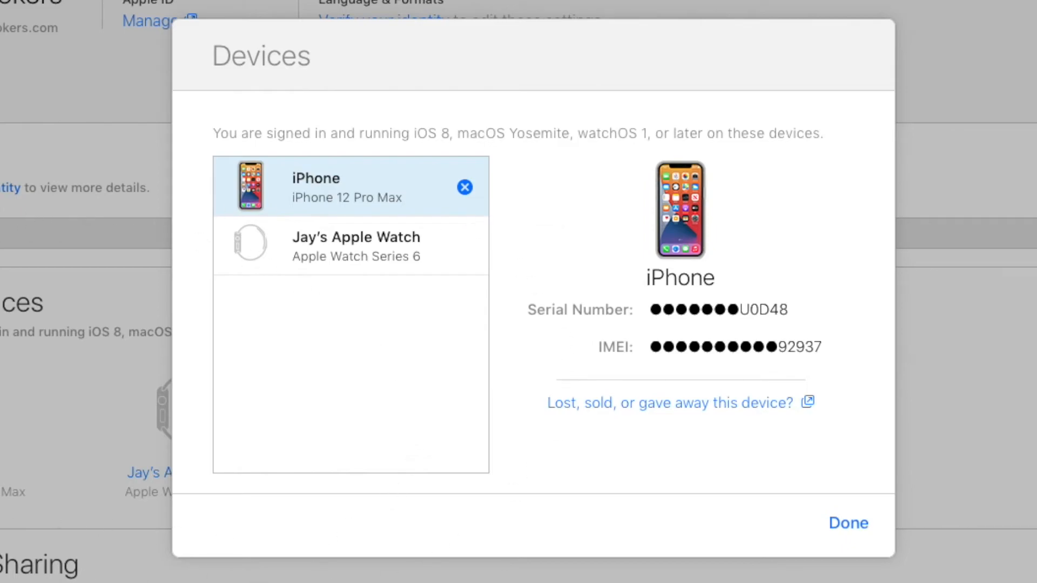
mouse_move(301, 277)
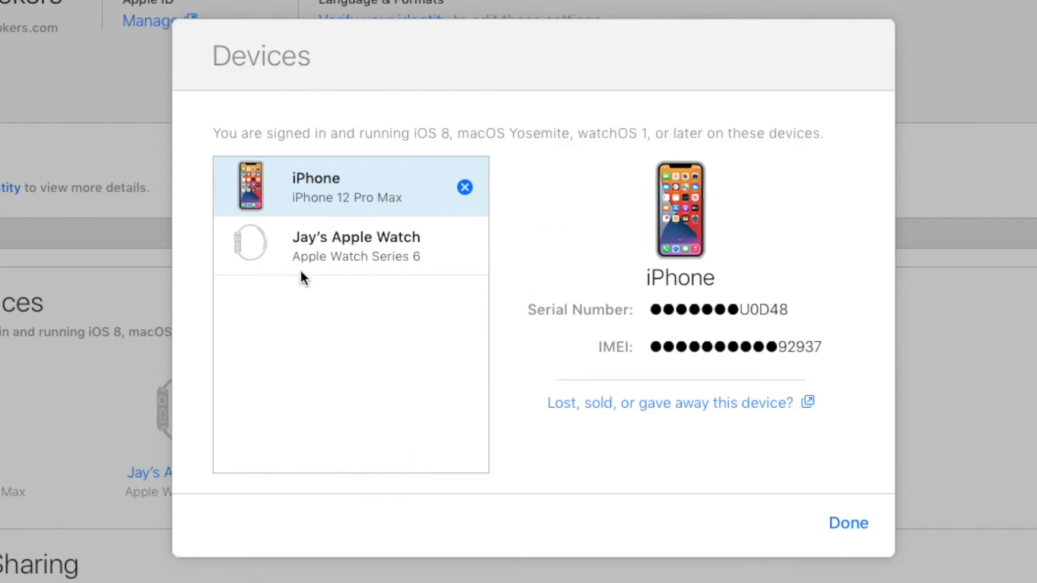
mouse_move(182, 273)
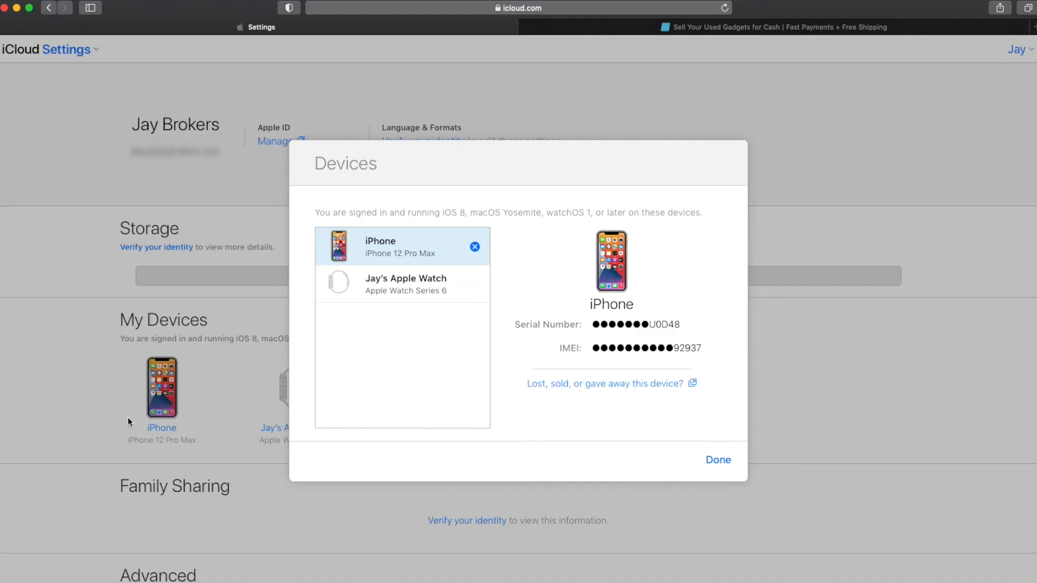
mouse_move(407, 343)
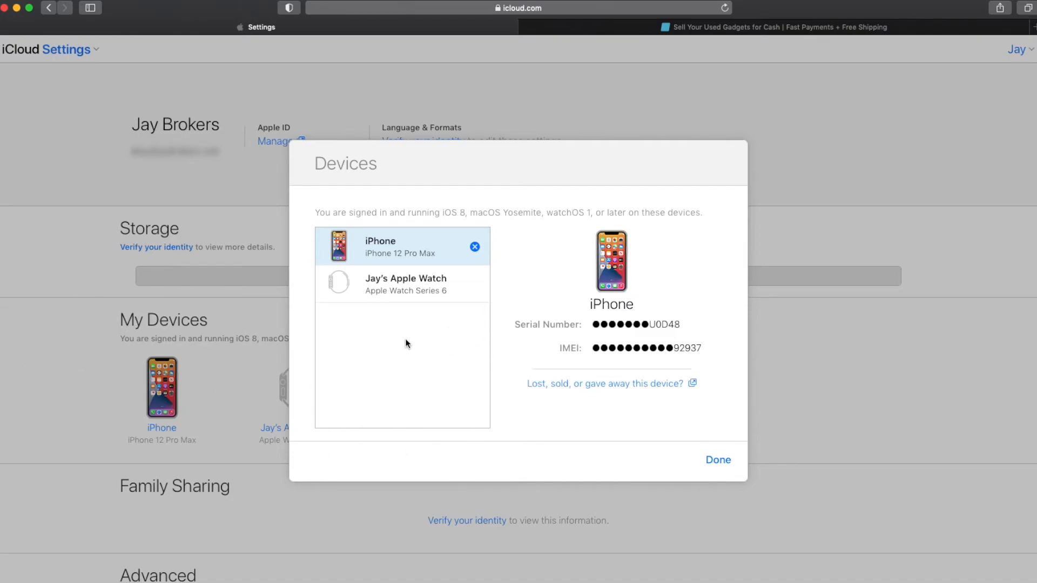
mouse_move(247, 345)
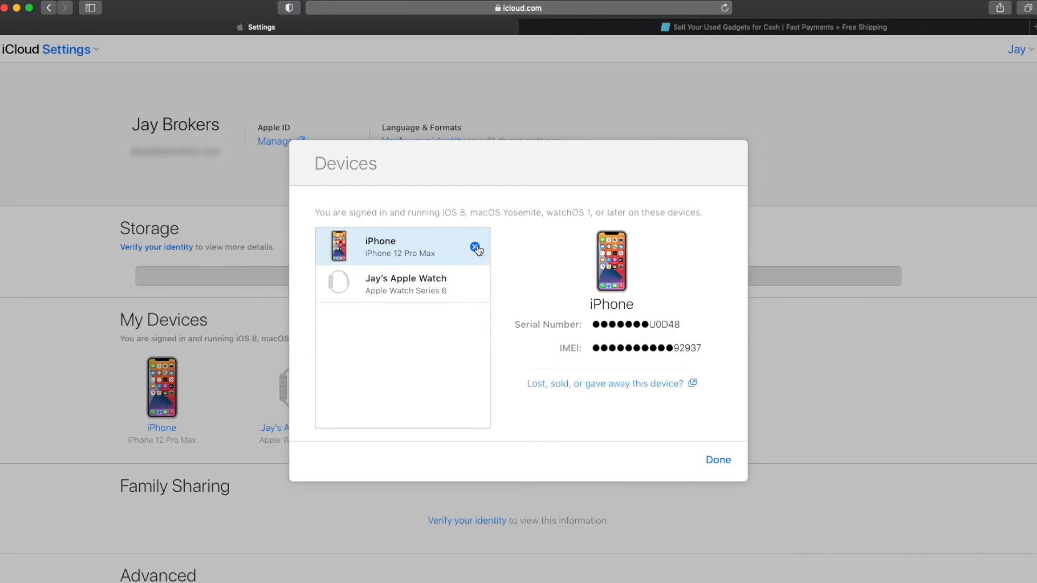
Remove the iPhone and Jay's Apple Watch from the Devices list
left_click(477, 248)
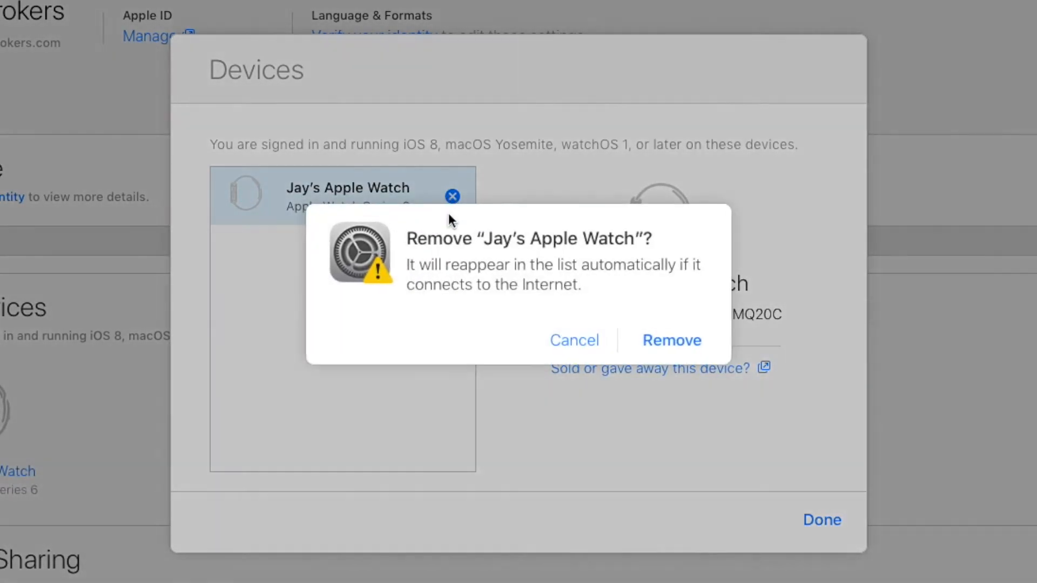
left_click(671, 340)
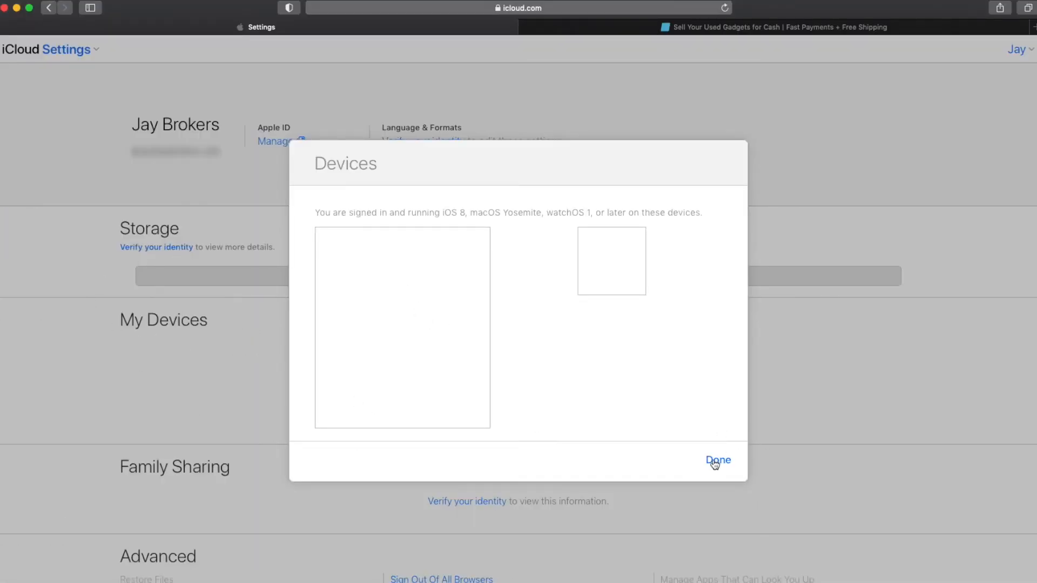
Close the empty Devices dialog so iCloud Settings shows No Devices
left_click(718, 461)
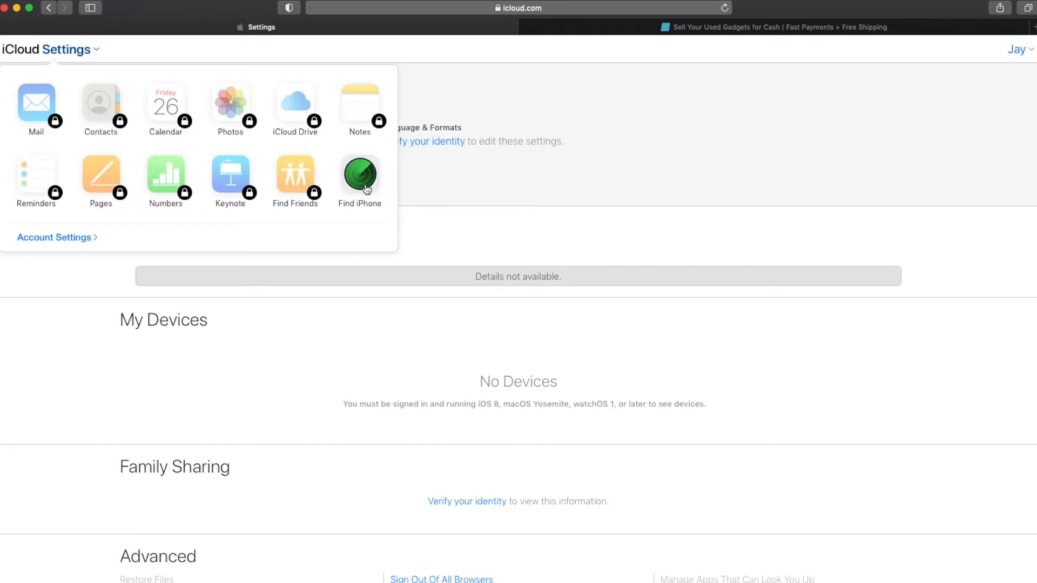
mouse_move(363, 189)
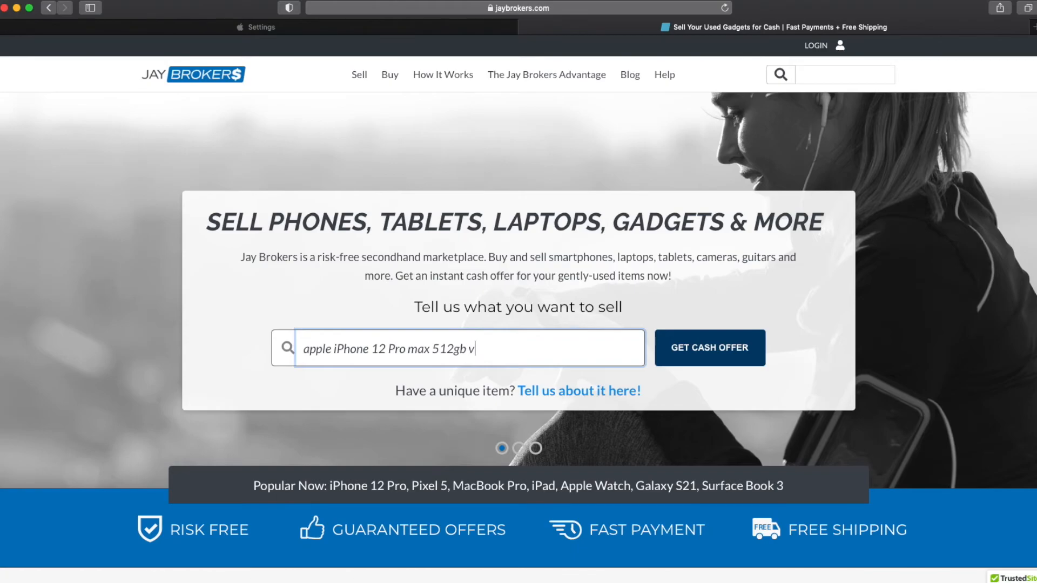
Get an $822 offer for the iPhone 12 Pro Max 512 GB Verizon, box included, fully functional
left_click(709, 347)
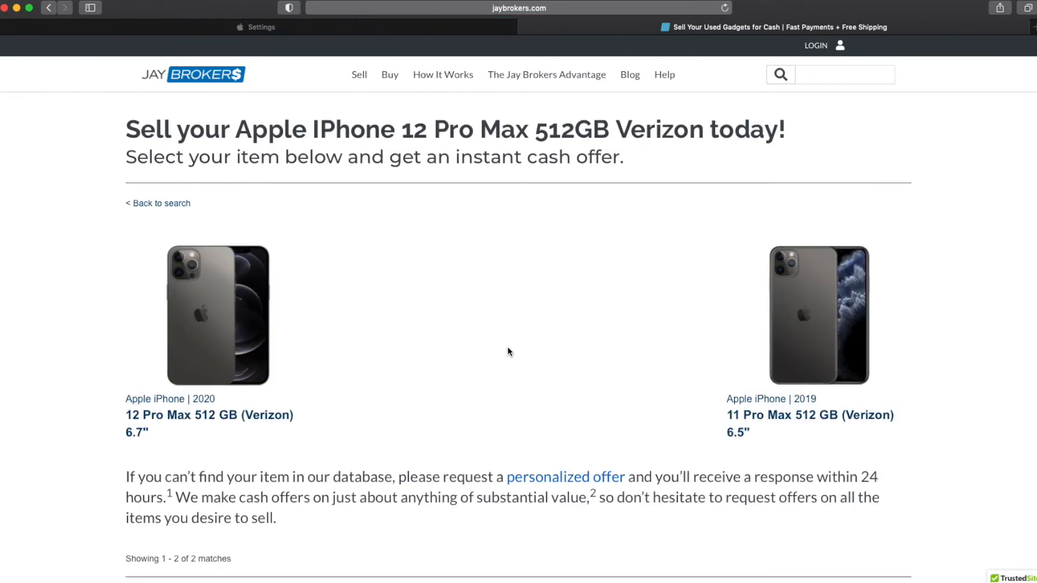
mouse_move(258, 330)
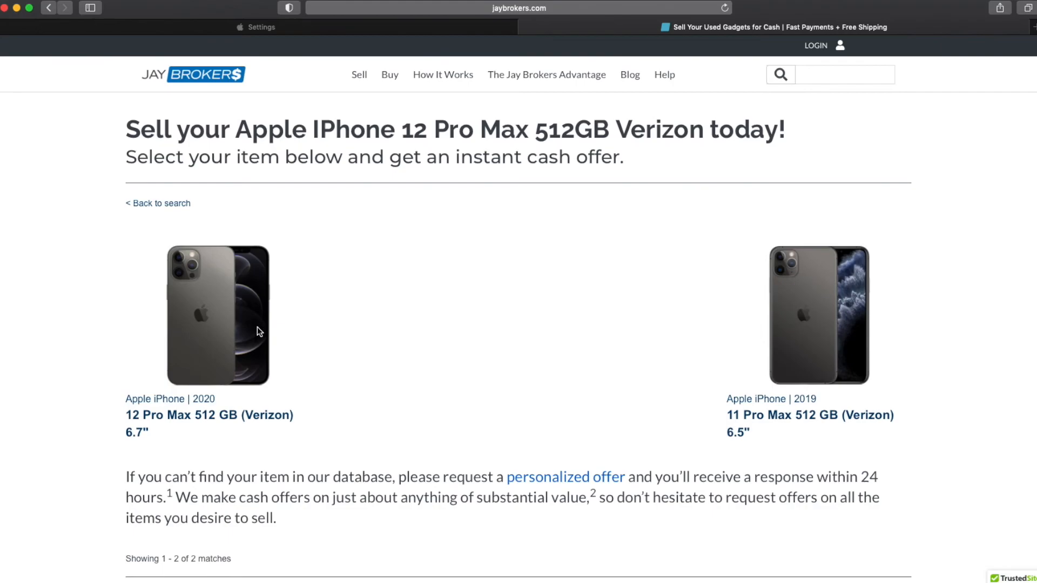
left_click(217, 315)
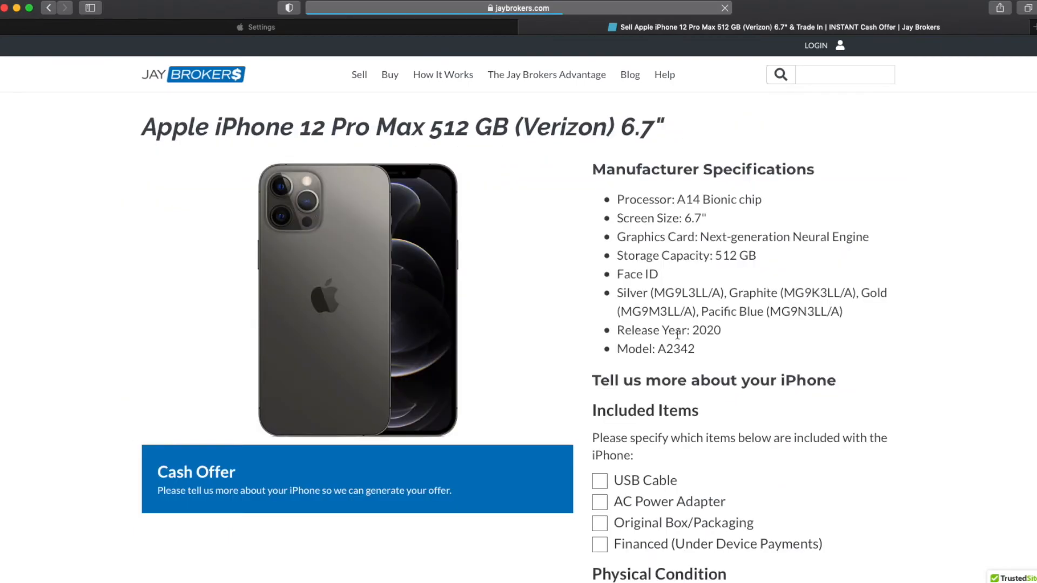
scroll("down", 3)
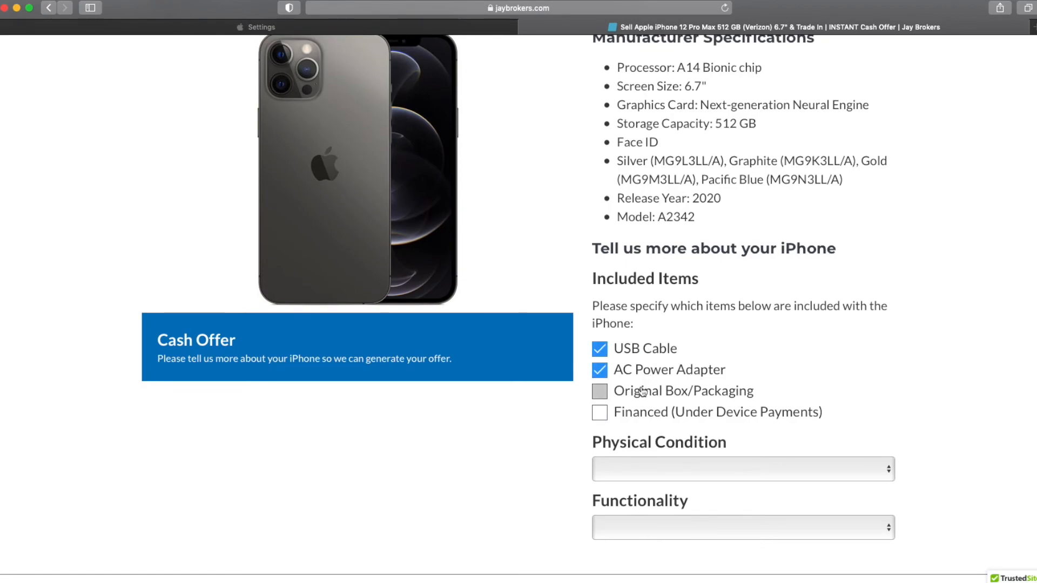
left_click(599, 391)
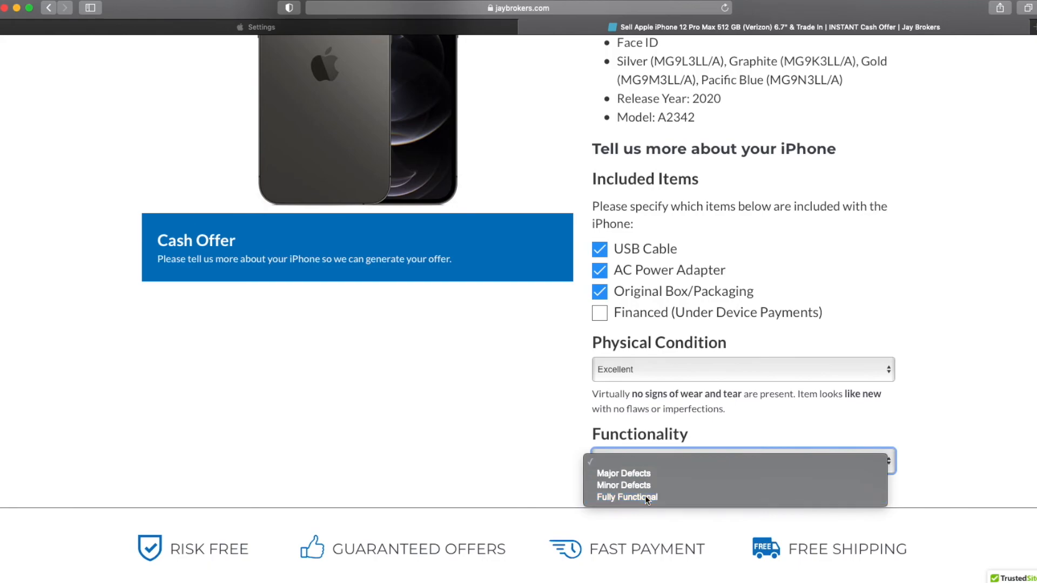
left_click(627, 497)
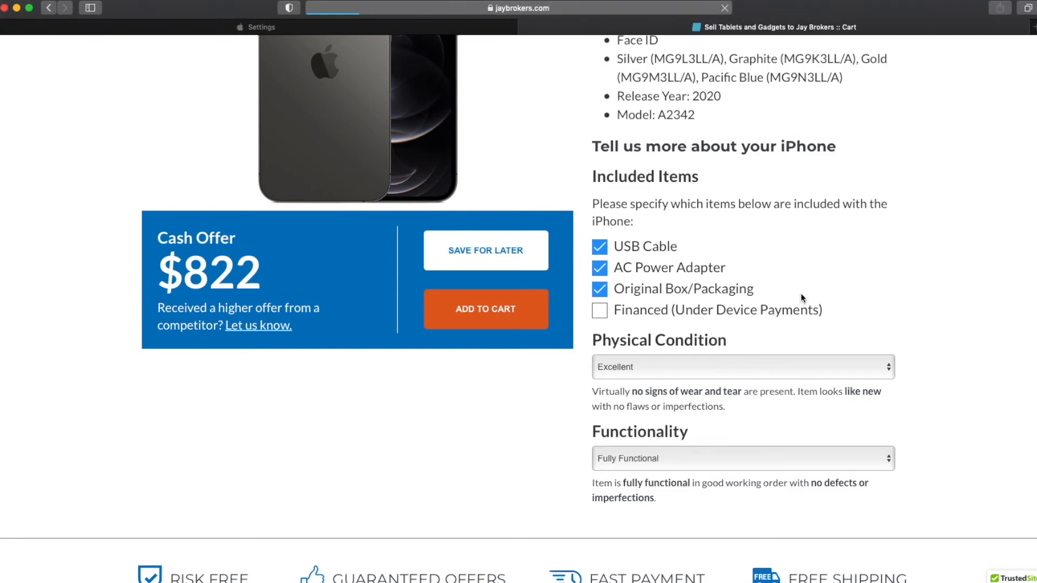
left_click(485, 309)
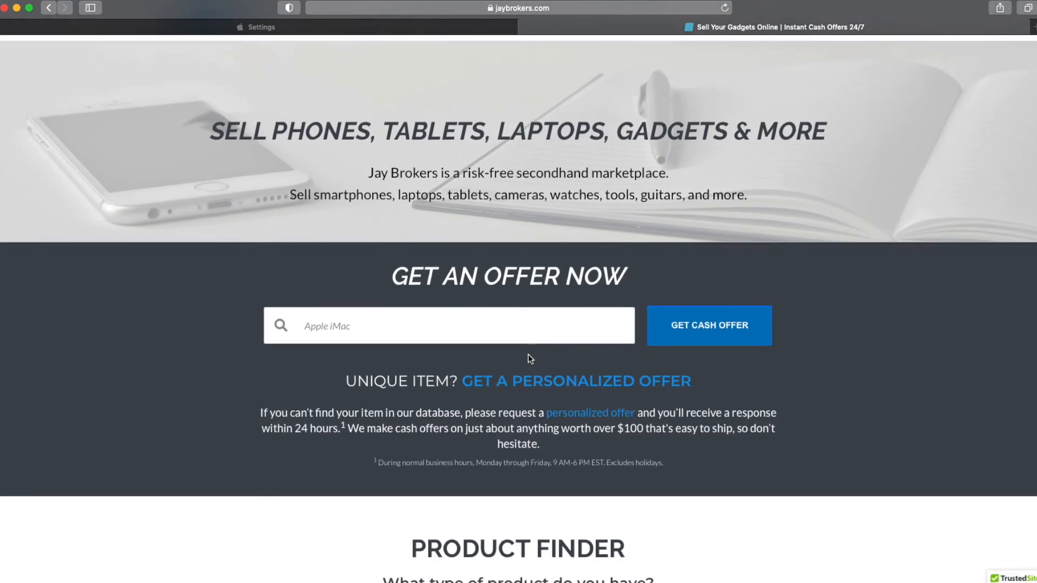
Browse Macbook products and choose the MacBook Pro 16" Touch Bar/ID series
scroll("down", 3)
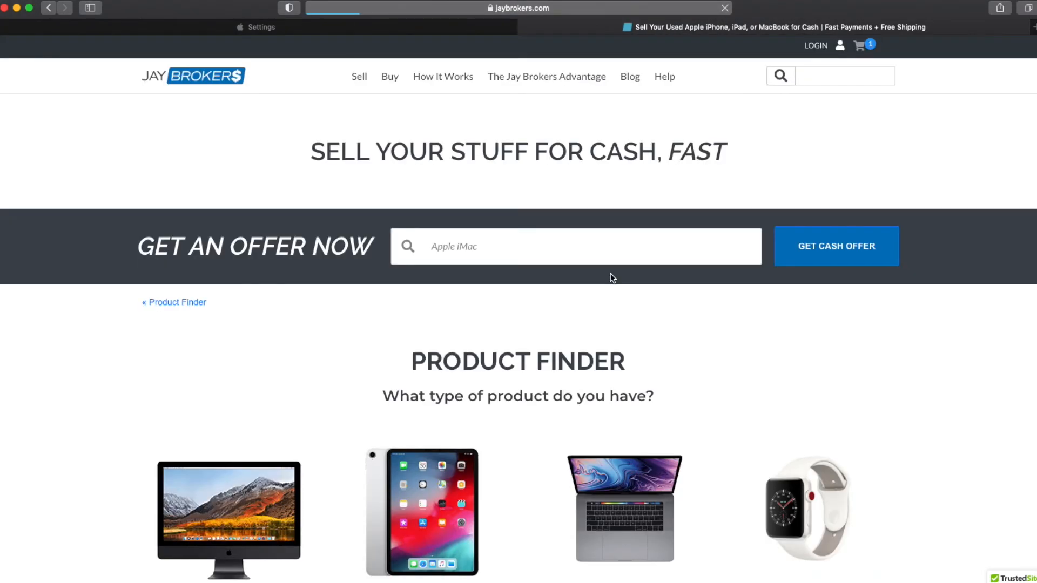
scroll("down", 3)
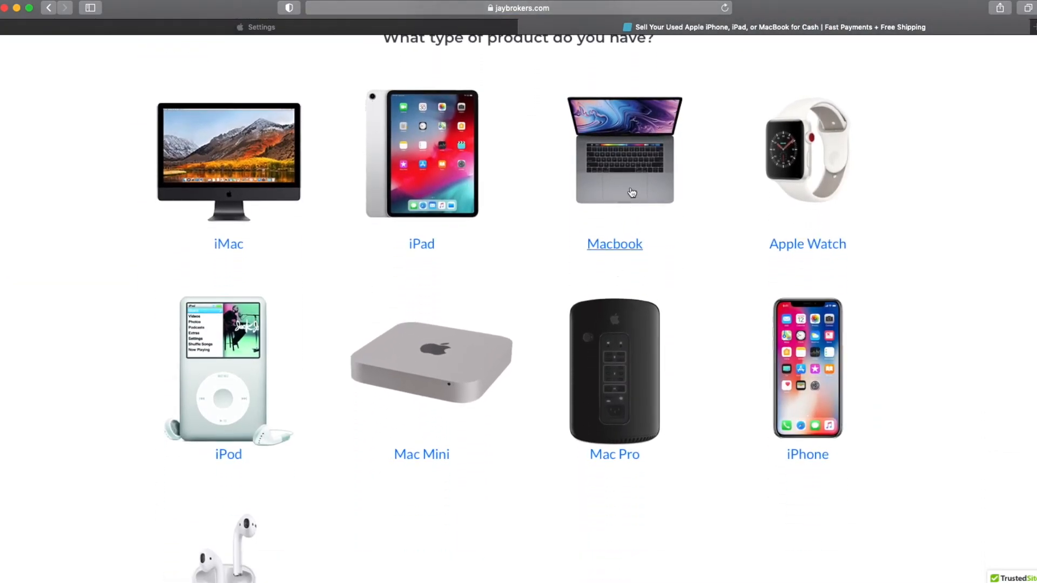
left_click(614, 243)
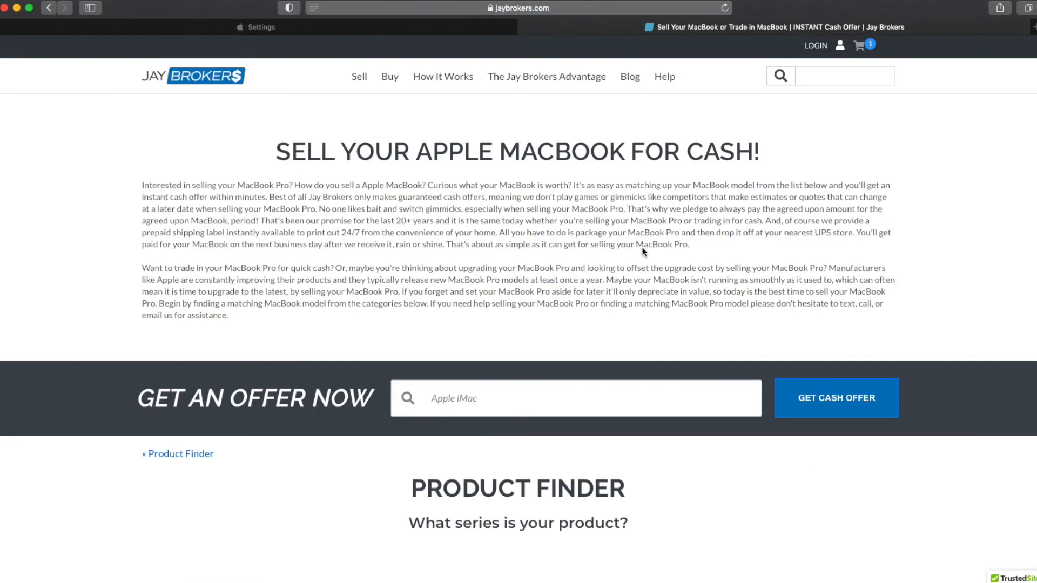
scroll("down", 3)
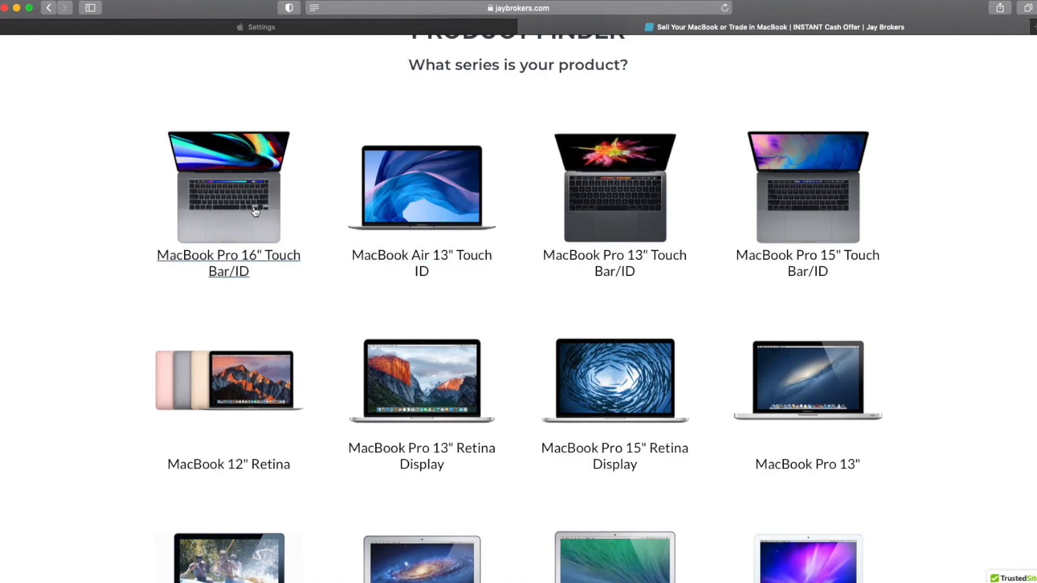
left_click(228, 263)
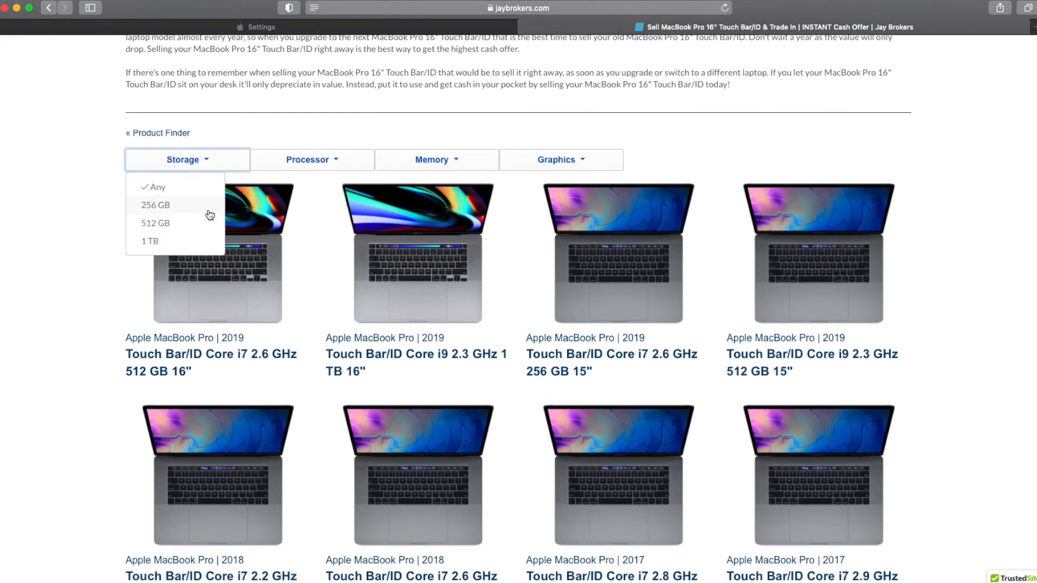
Filter to 256 GB and M1 Chip, then open the M1 8-Core 13" model
left_click(155, 204)
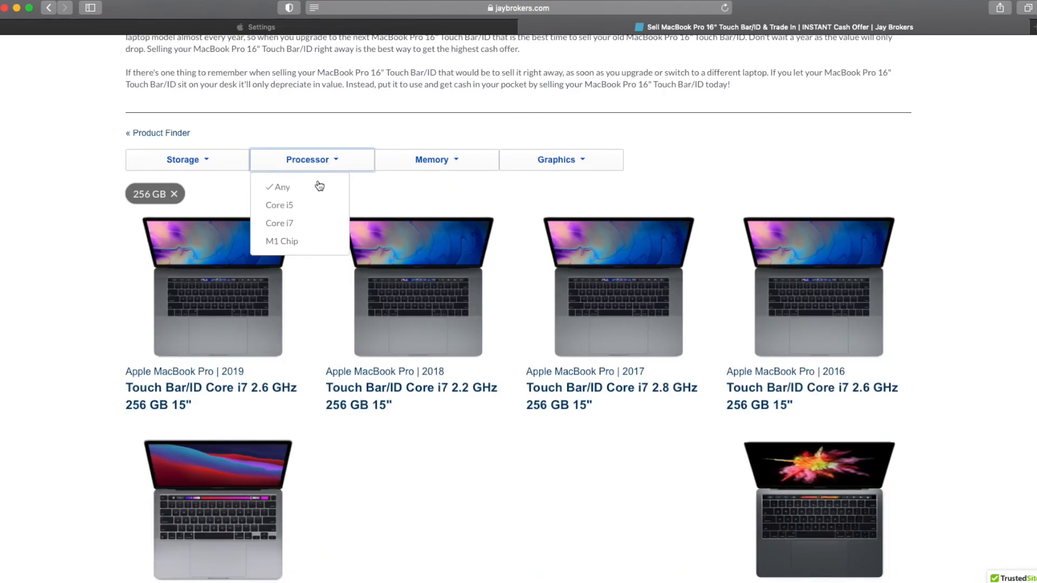
left_click(282, 241)
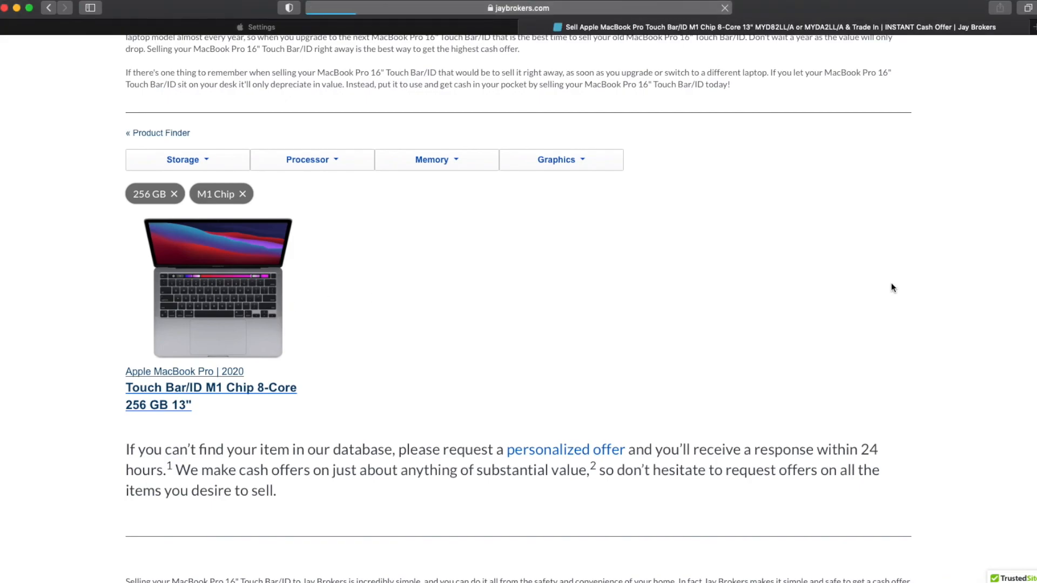
left_click(210, 388)
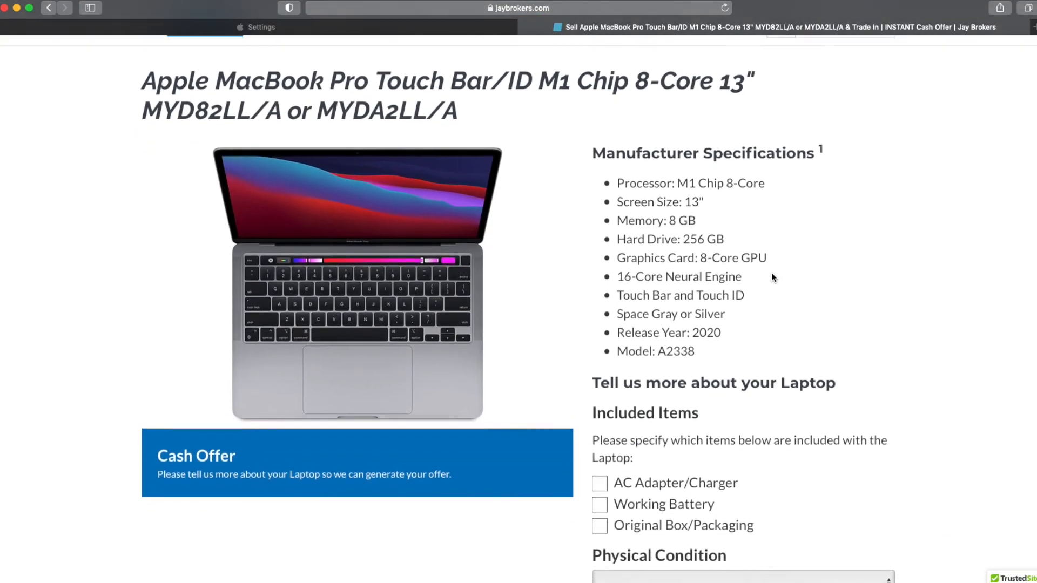